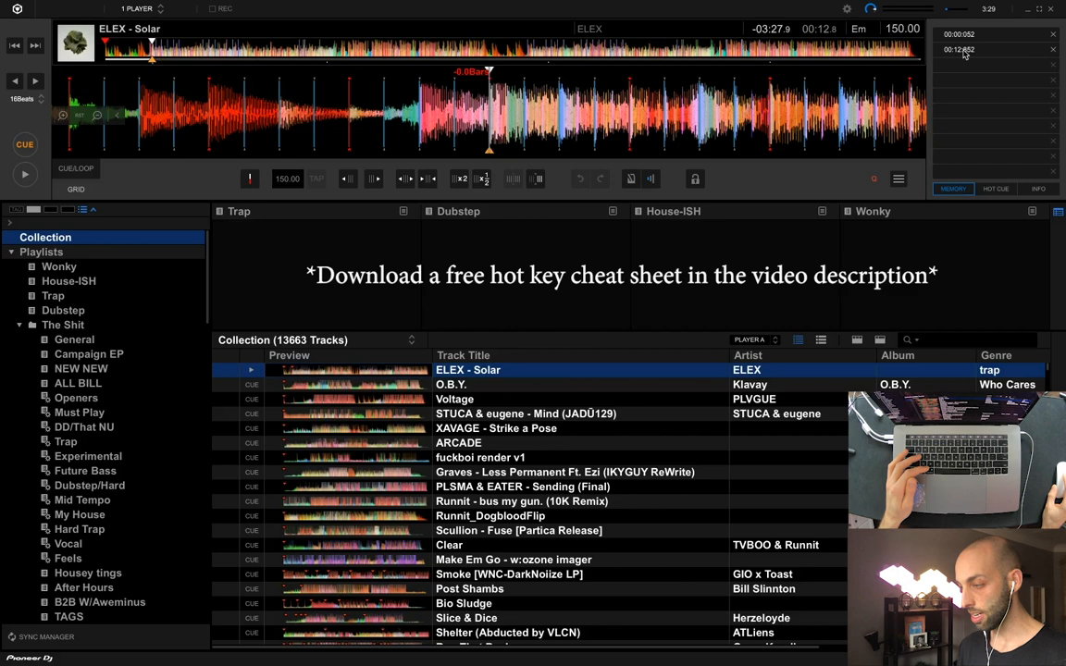
pyautogui.moveTo(958, 48)
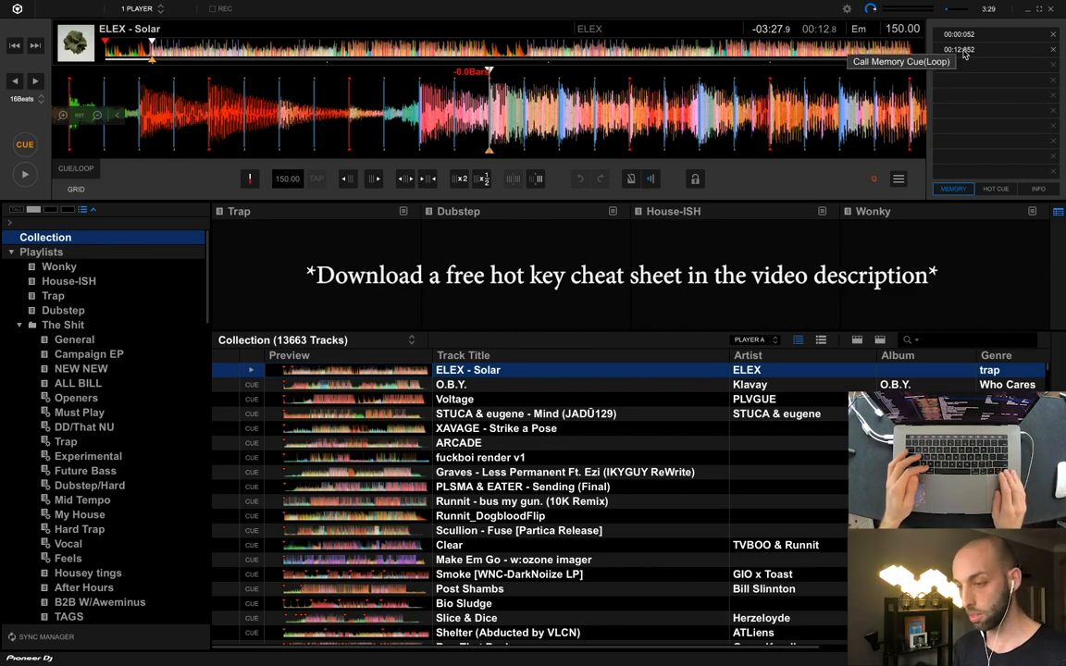
# - Beat-jump forward through ELEX - Solar to the spots where memory cues get stored
pyautogui.press('right')
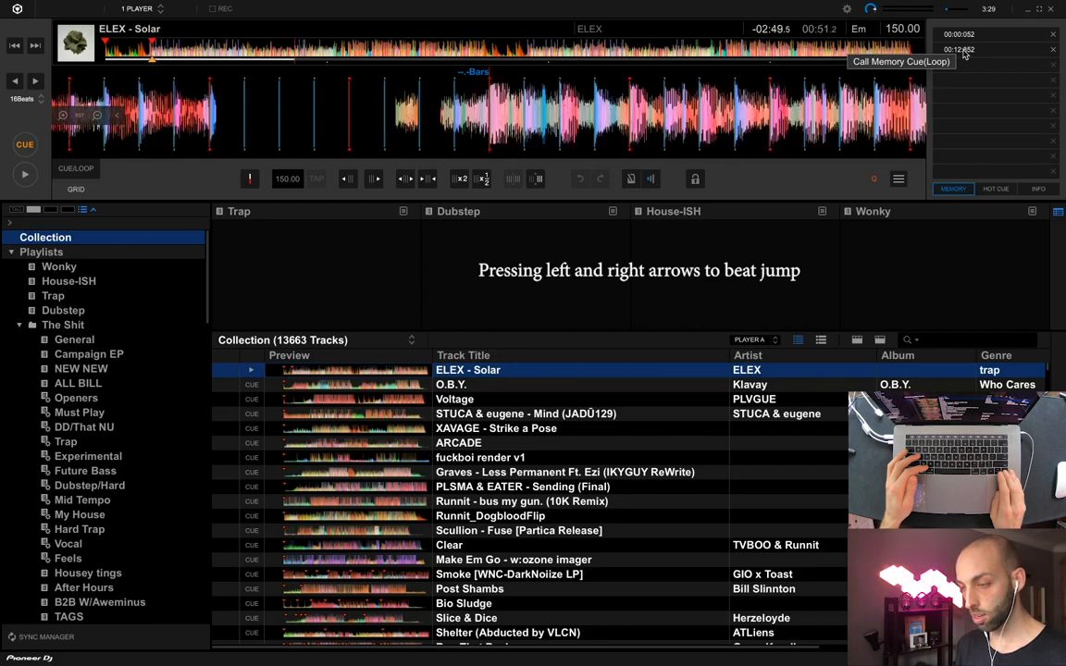
pyautogui.press('right')
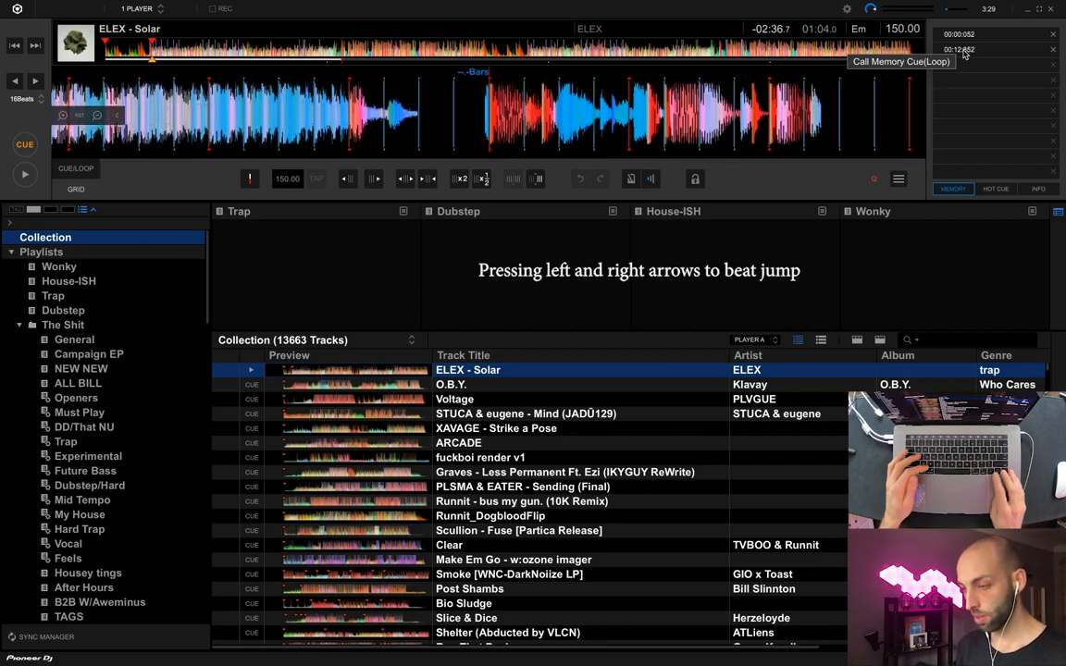
pyautogui.press('right')
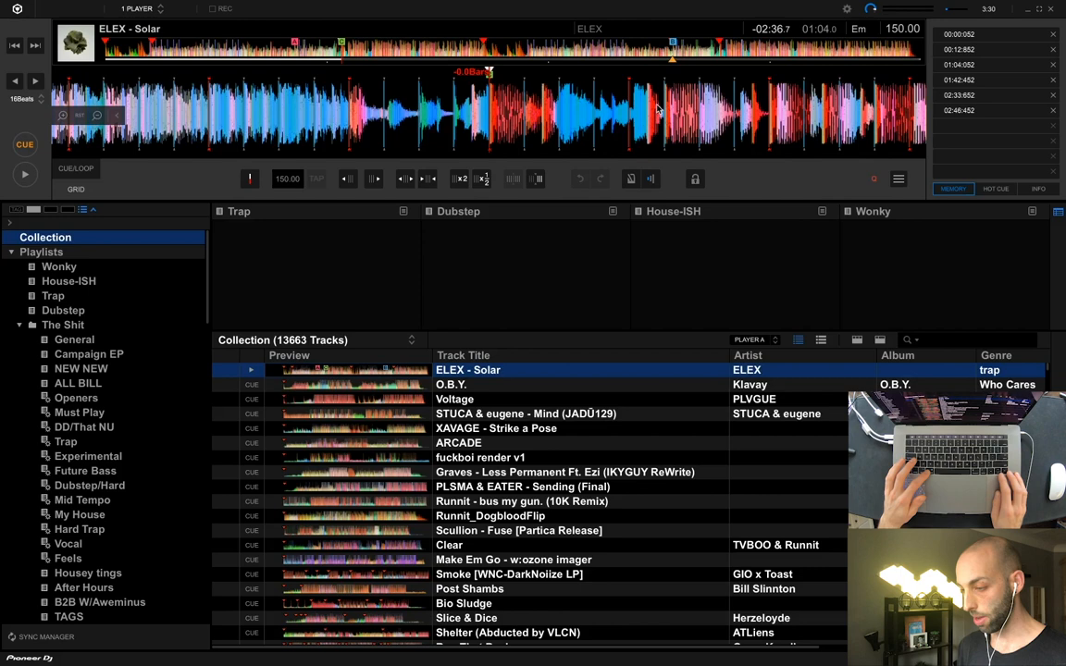
# - Load Klavay's O.B.Y. from the collection onto the deck for cueing
pyautogui.doubleClick(451, 383)
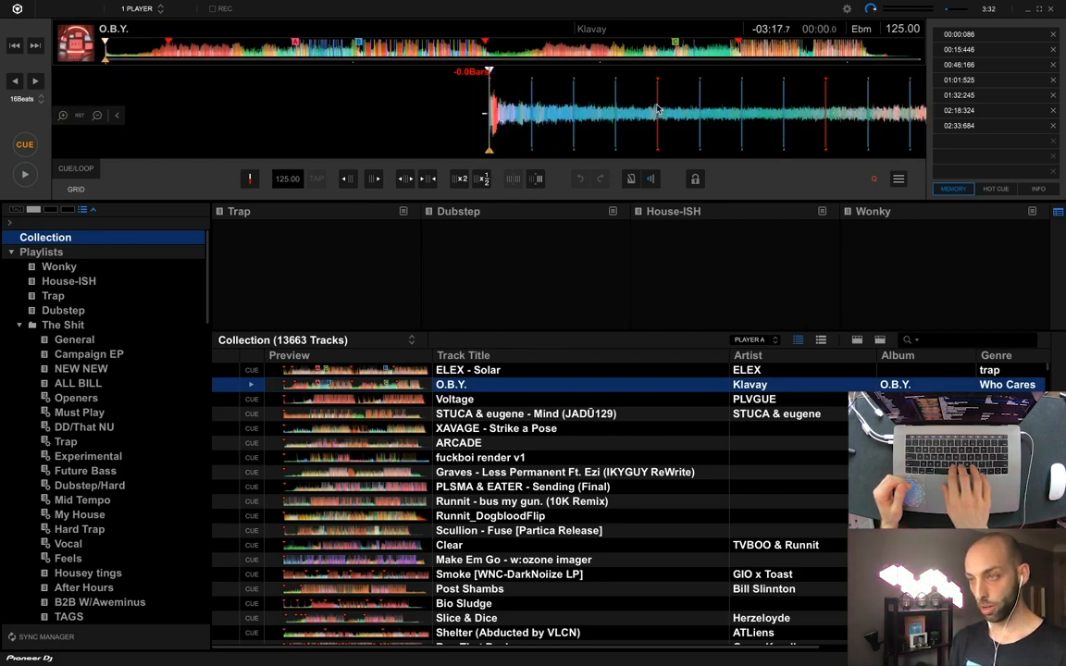
# - Load Voltage by PLVGUE onto the deck and double its auto beat loop toward 16 beats
pyautogui.doubleClick(455, 399)
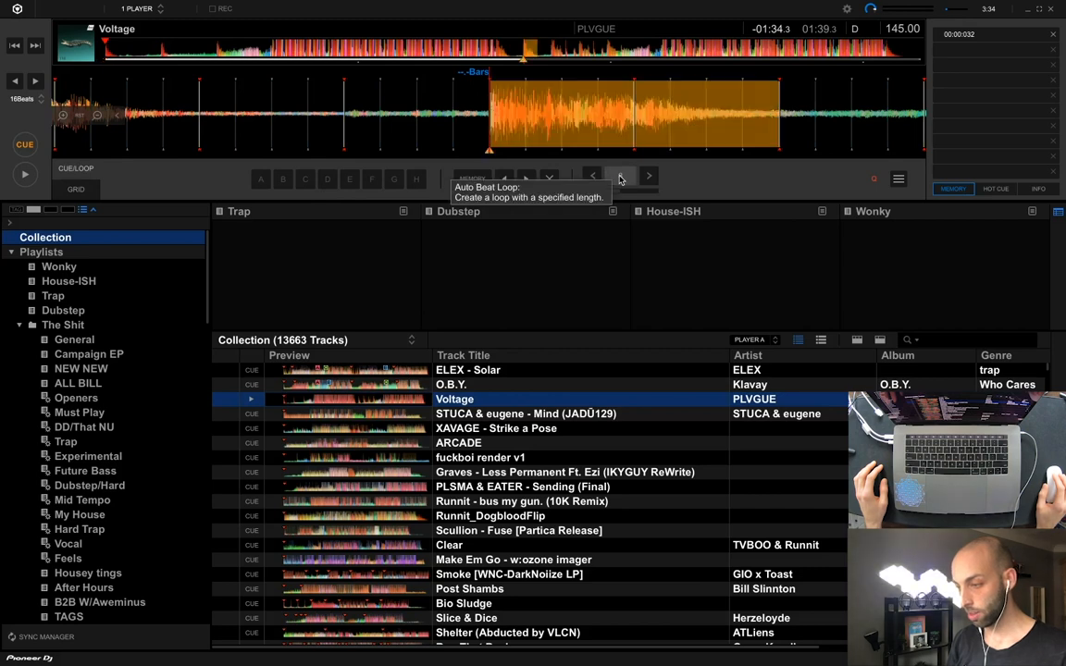
pyautogui.moveTo(647, 176)
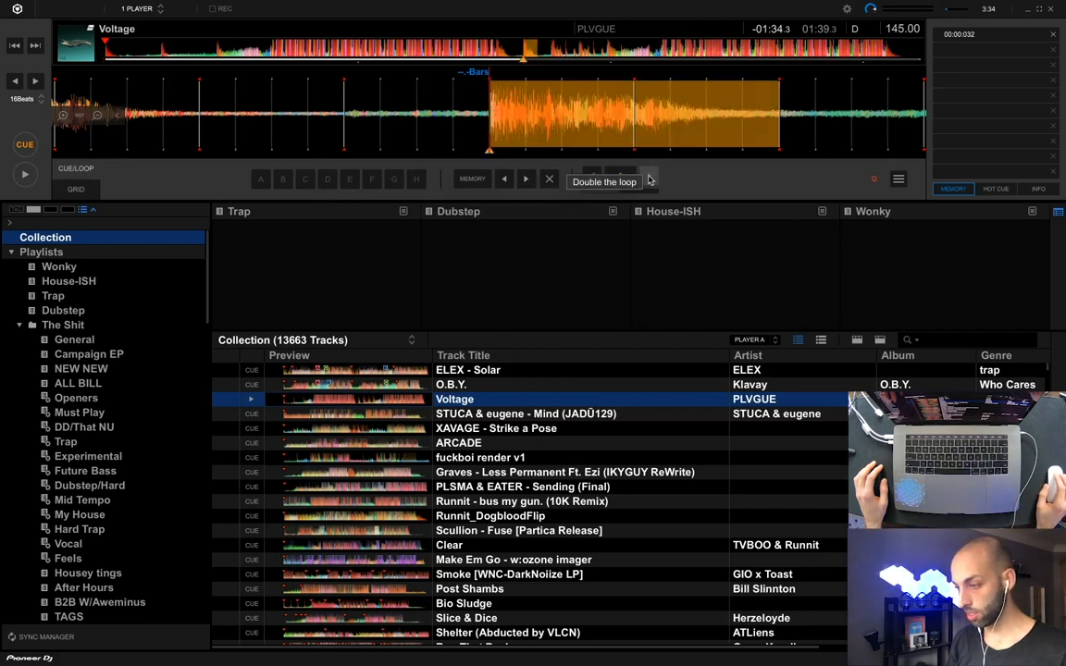
pyautogui.click(620, 178)
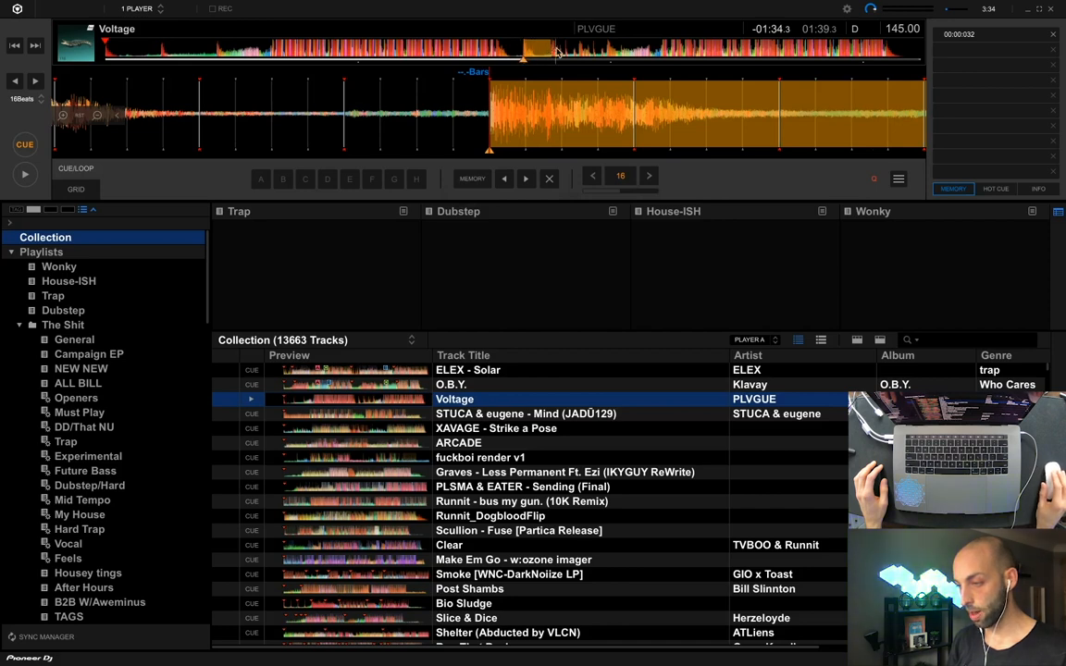
pyautogui.moveTo(881, 141)
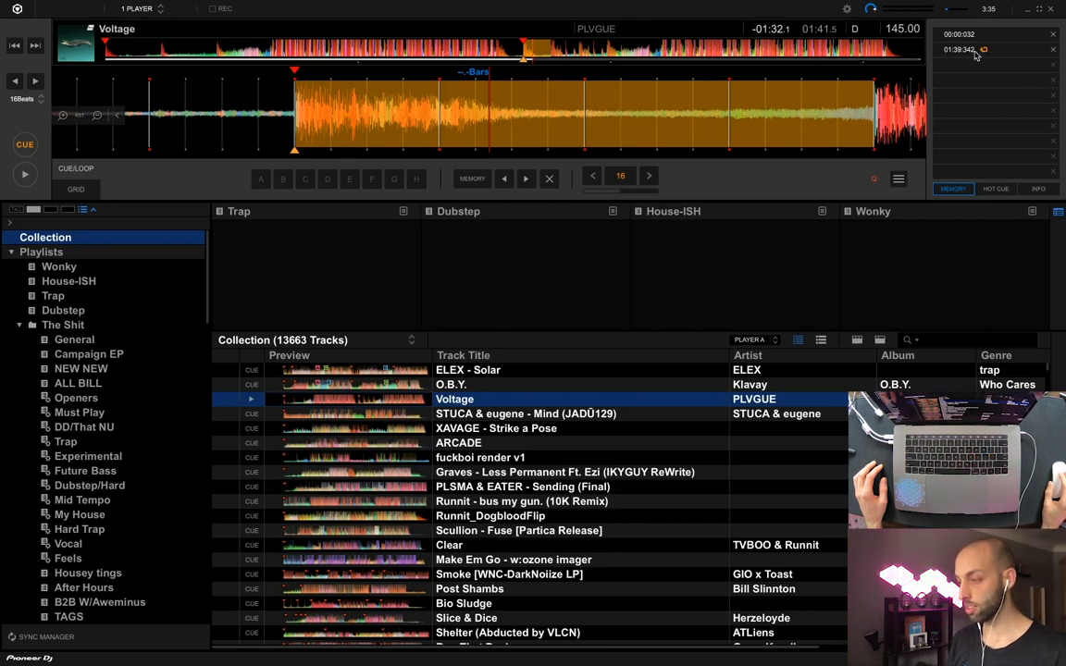
pyautogui.moveTo(985, 52)
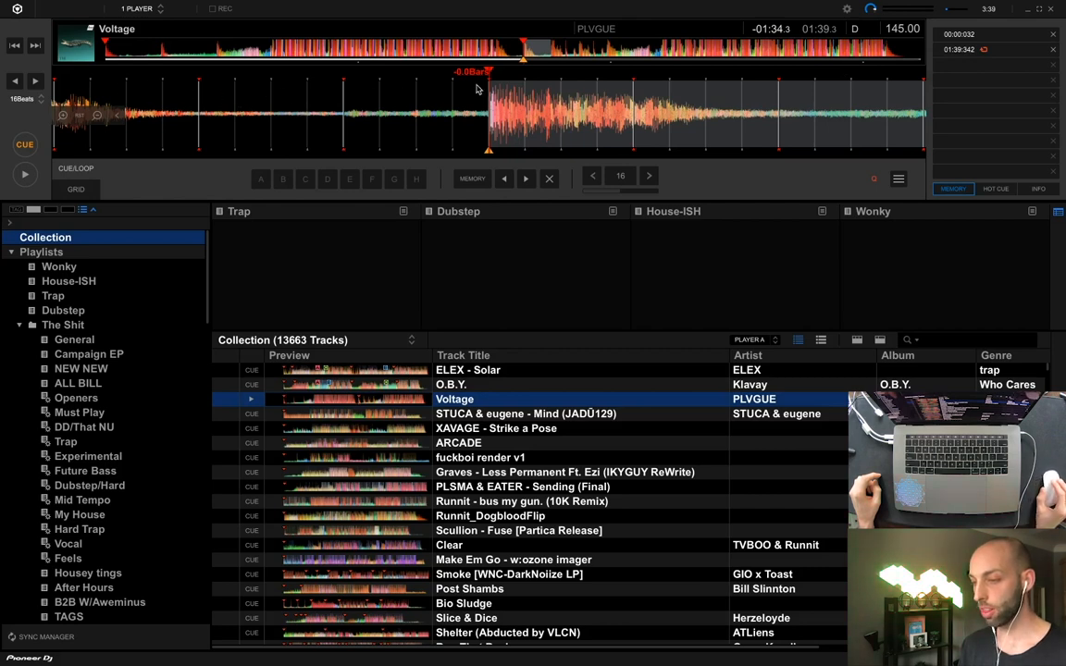
pyautogui.moveTo(504, 122)
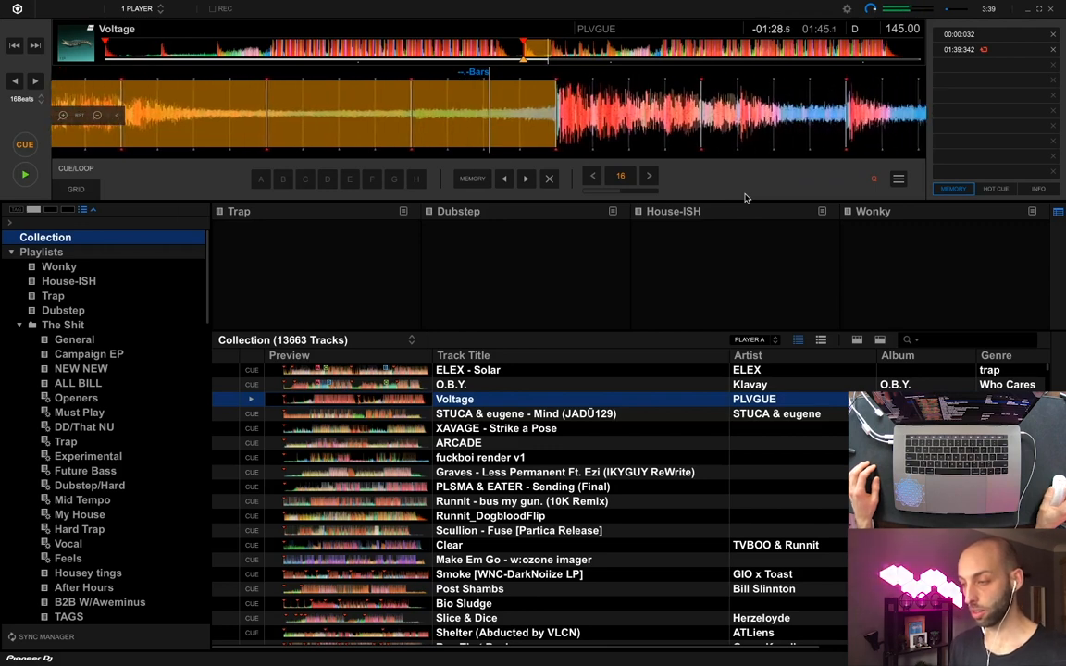
# - Load ARCADE onto the deck and begin marking its memory cues
pyautogui.doubleClick(459, 442)
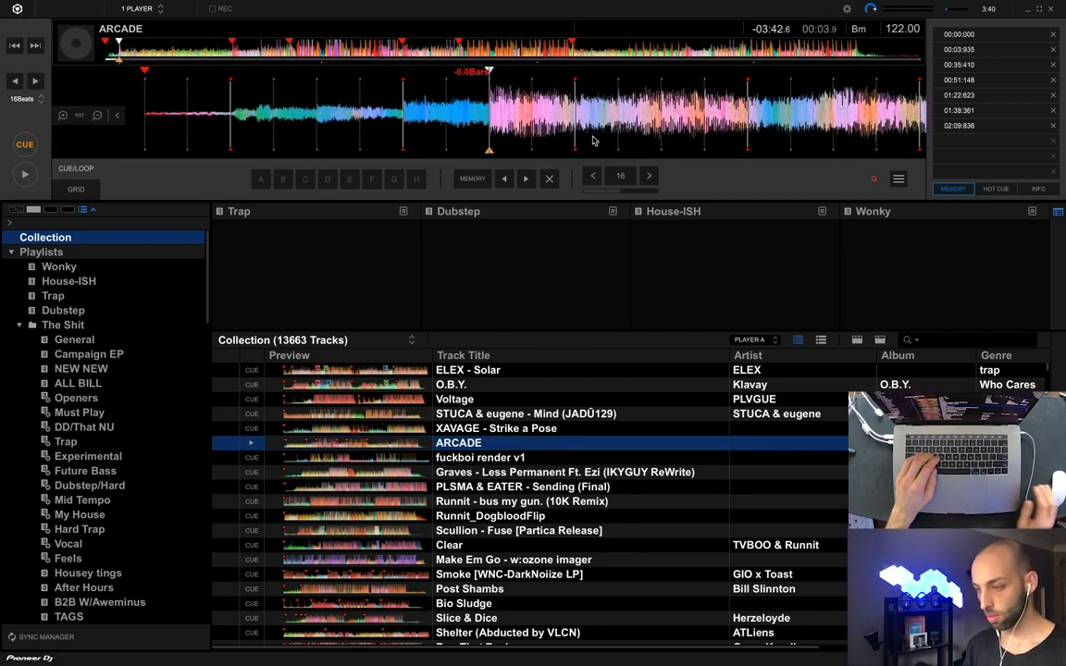
pyautogui.click(74, 189)
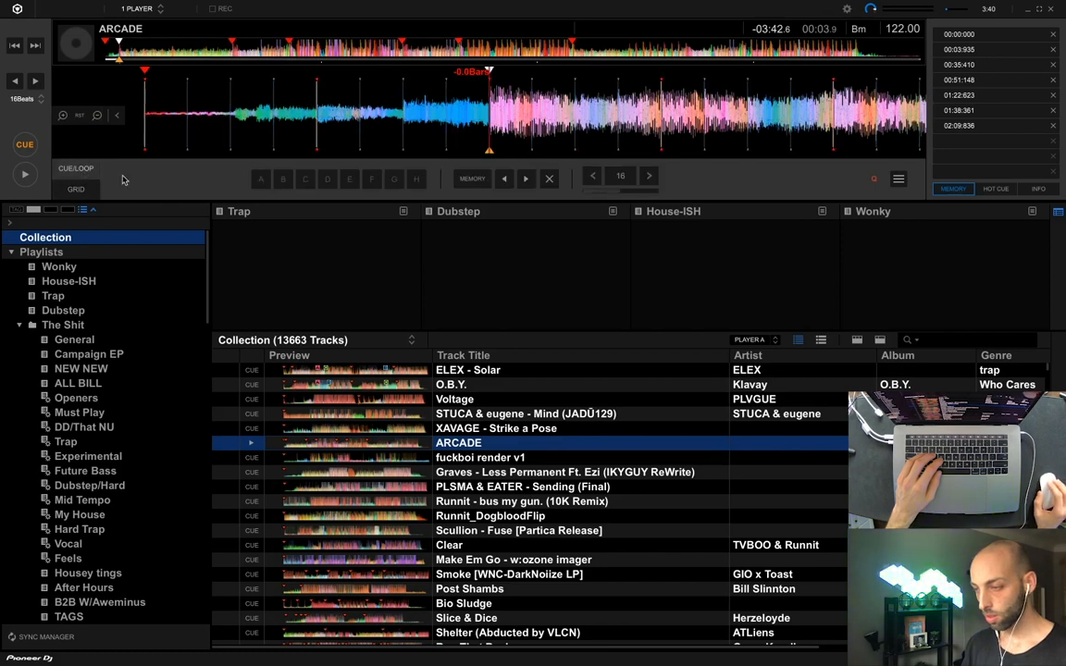
pyautogui.moveTo(407, 159)
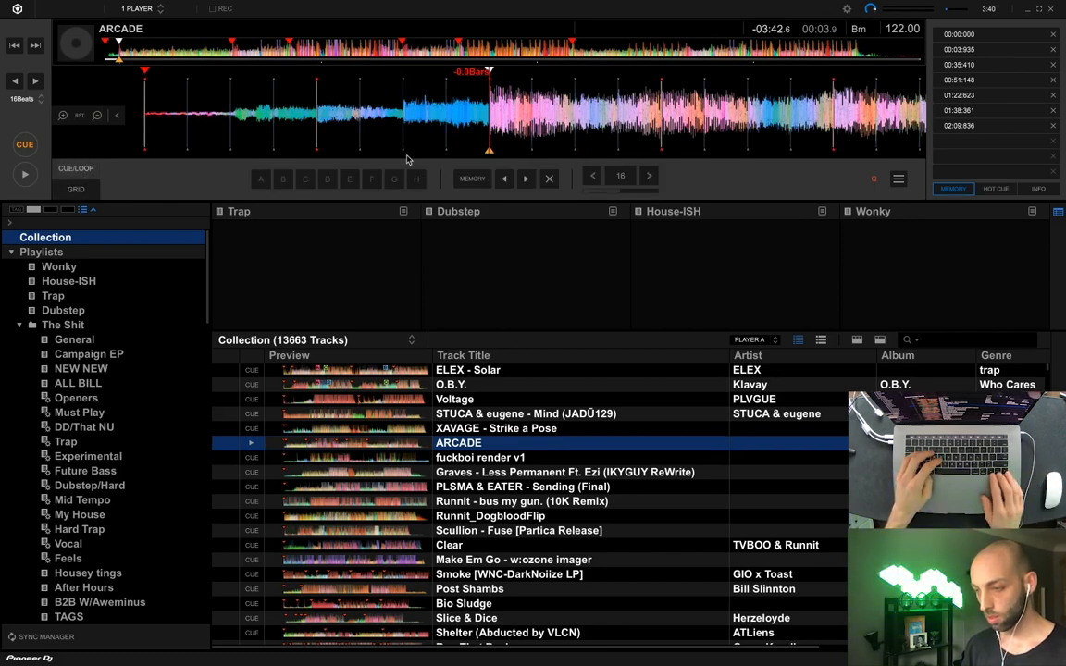
# - Load fuckboi render v1, then Graves - Less Permanent (IKYGUY ReWrite) onto the deck to preview
pyautogui.doubleClick(481, 457)
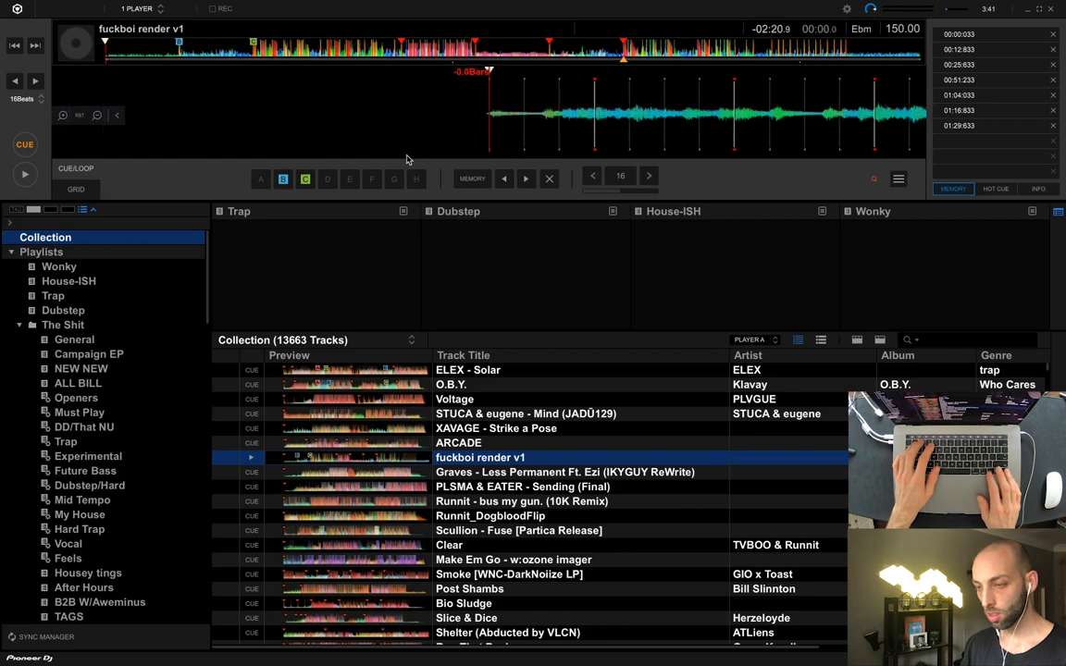
pyautogui.doubleClick(564, 472)
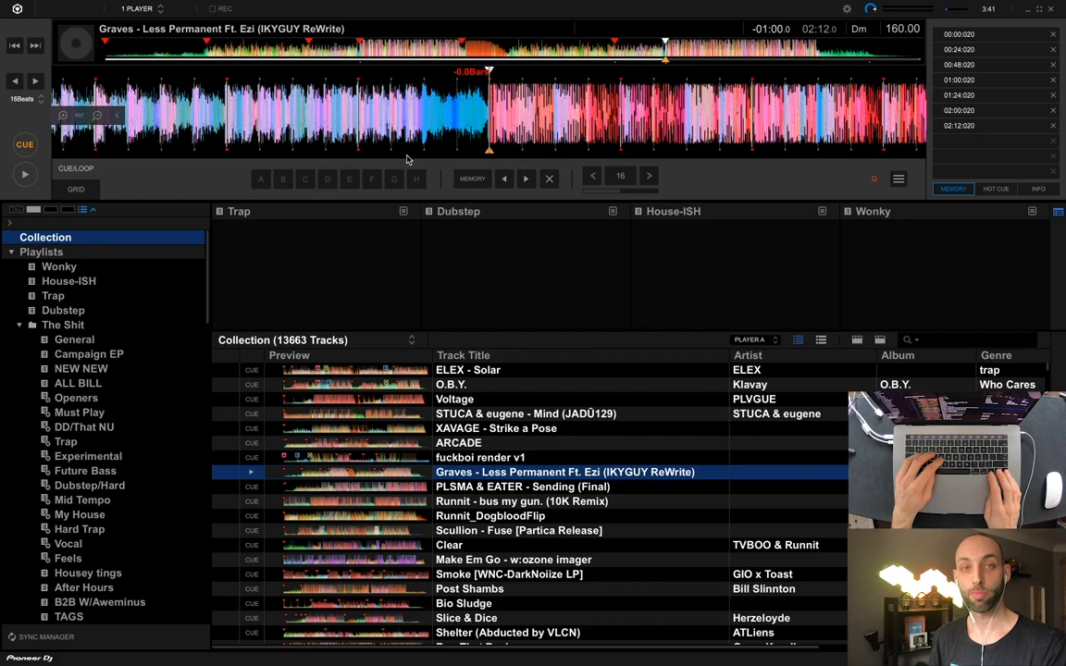
# - Load STUCA & eugene - Mind (JADÜ129) onto the deck and move the playhead further into it
pyautogui.doubleClick(526, 415)
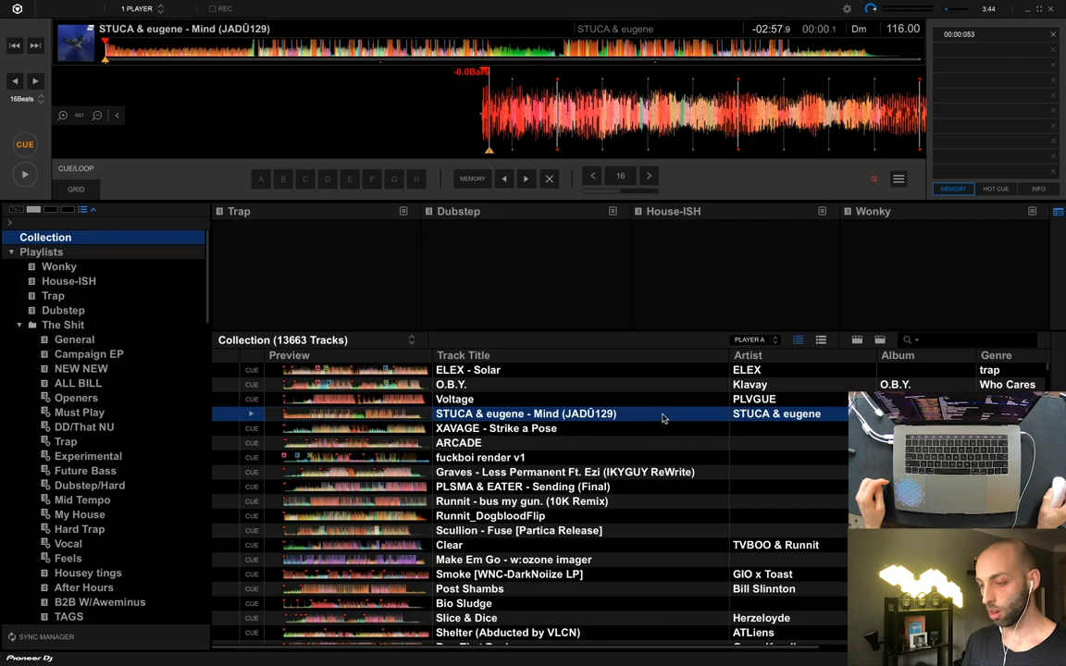
pyautogui.moveTo(472, 118)
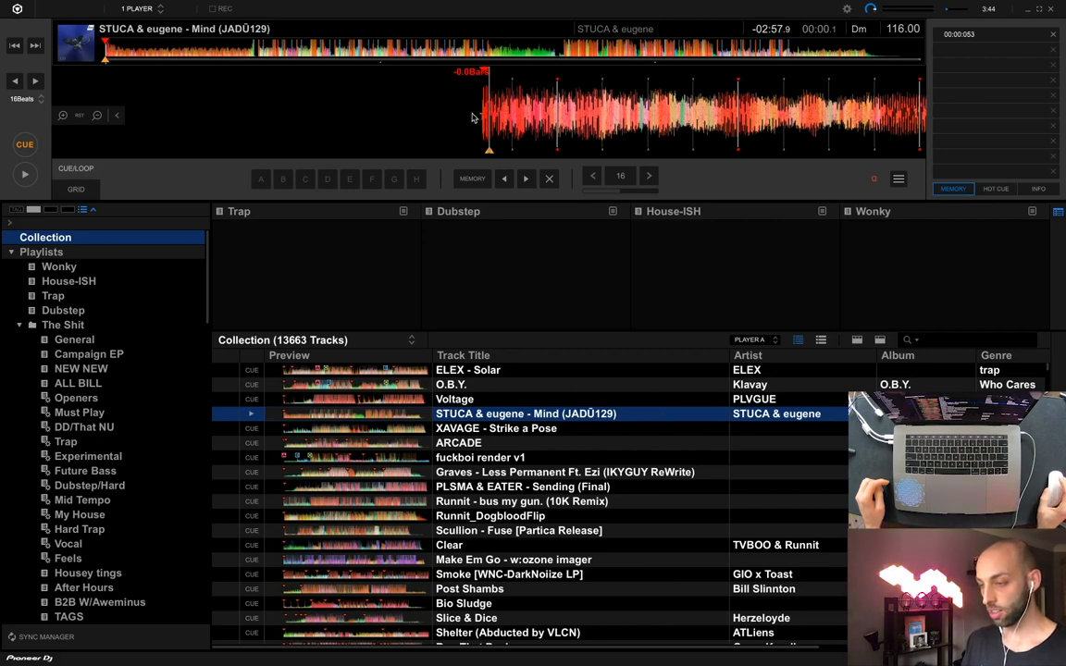
pyautogui.moveTo(507, 126)
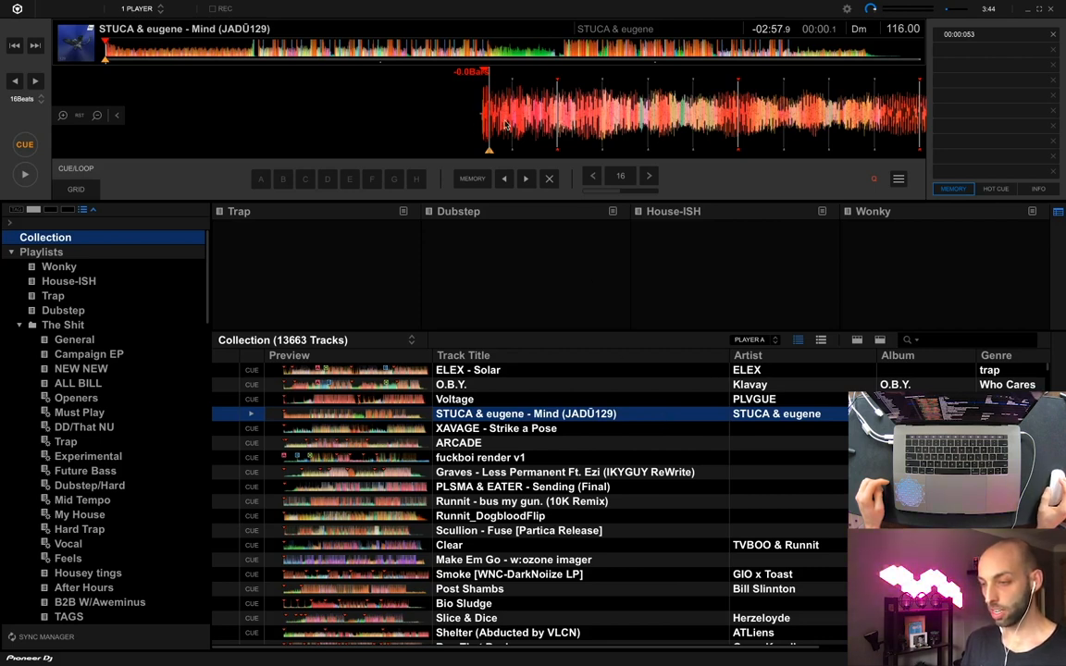
pyautogui.click(256, 48)
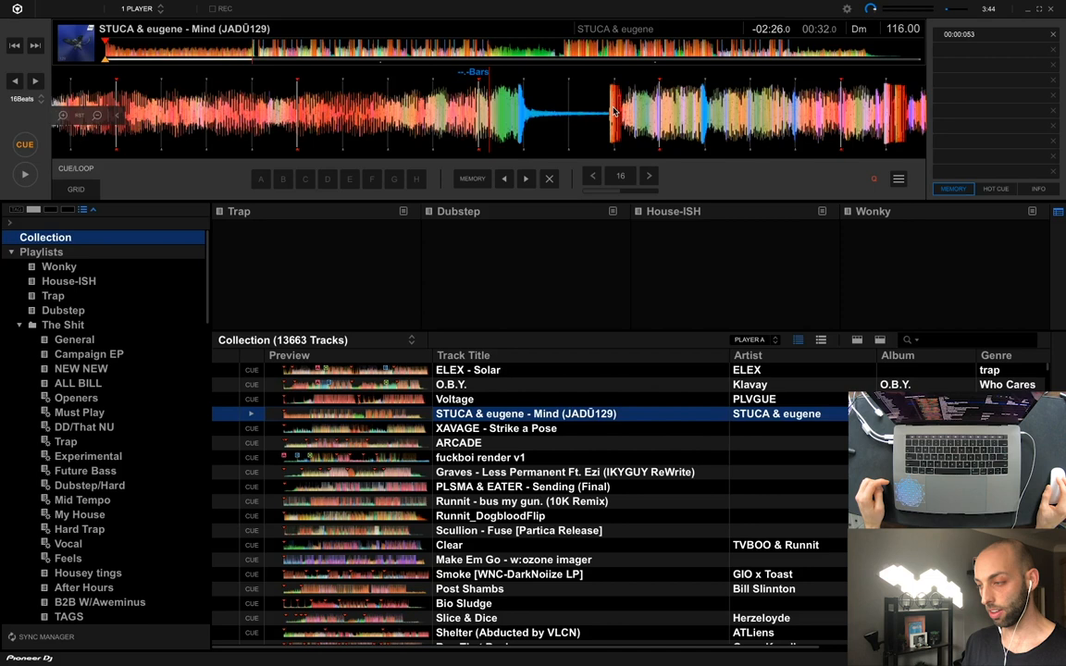
pyautogui.moveTo(703, 100)
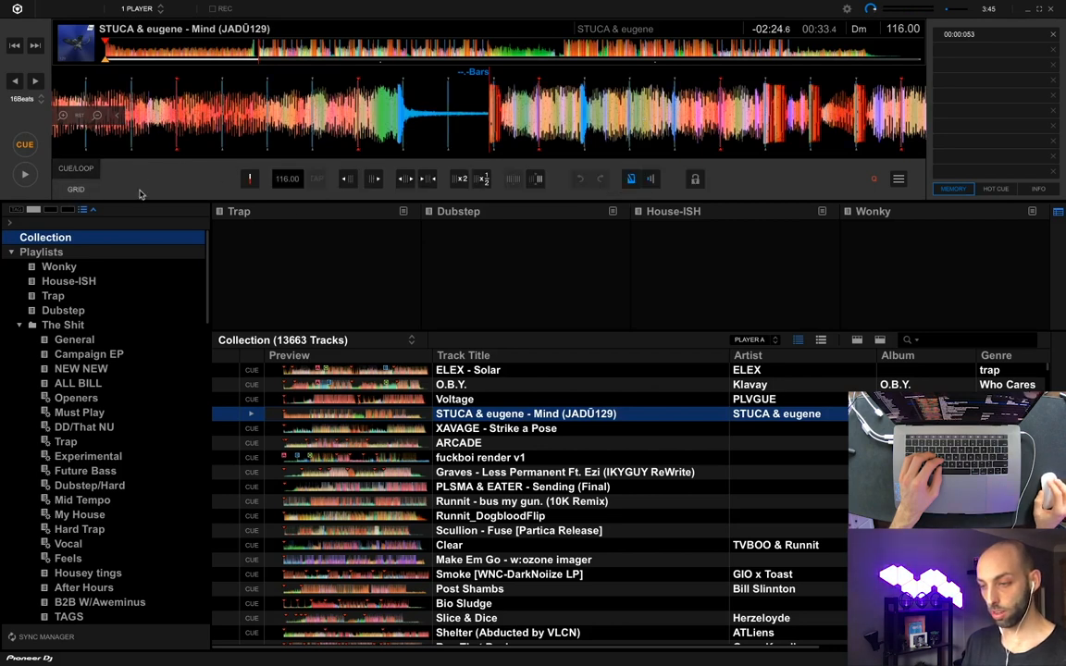
pyautogui.moveTo(402, 178)
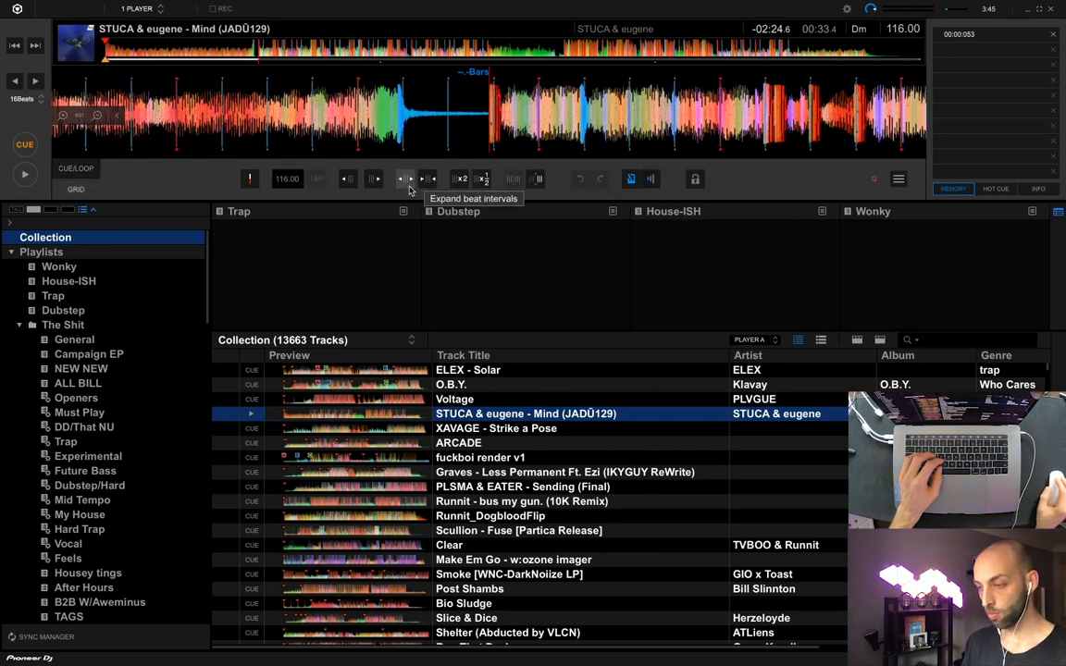
pyautogui.moveTo(248, 178)
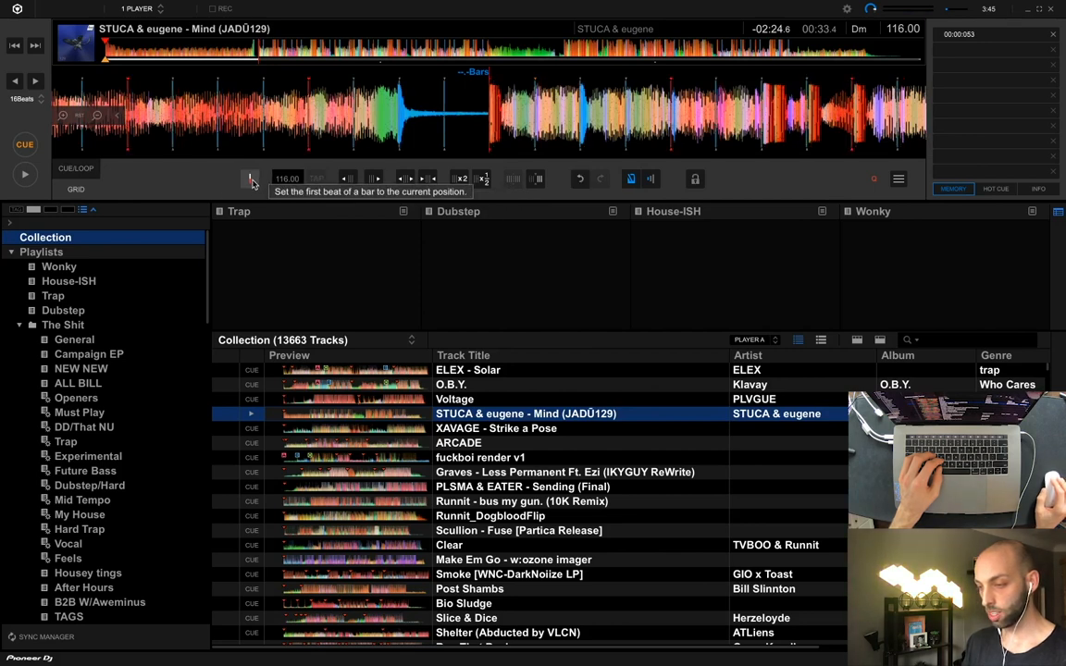
pyautogui.moveTo(492, 119)
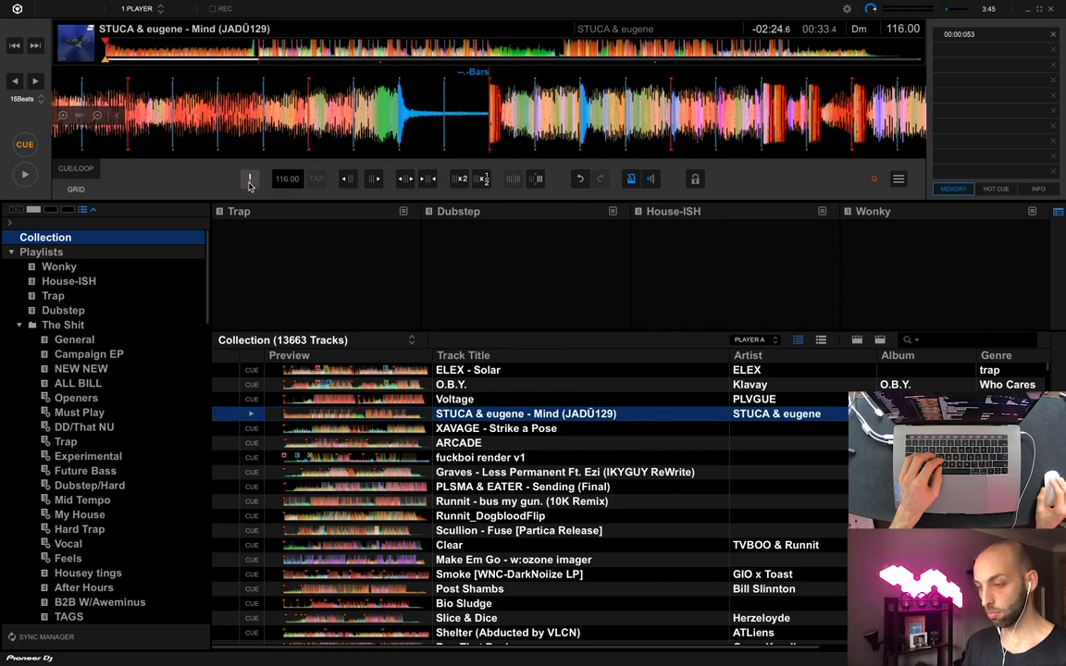
pyautogui.moveTo(250, 178)
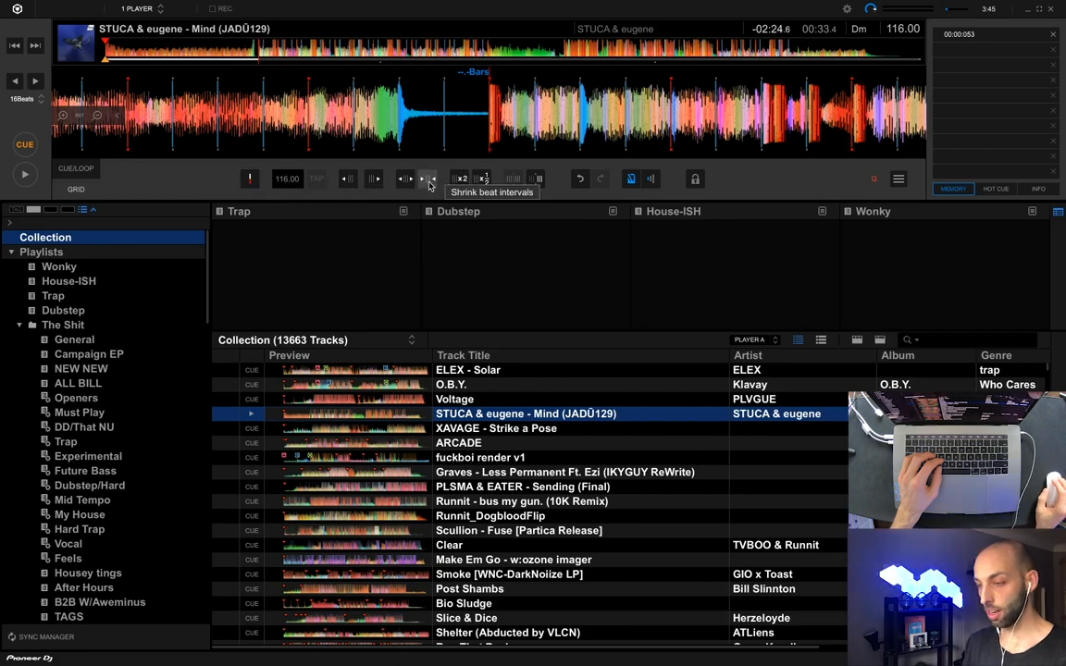
pyautogui.moveTo(404, 178)
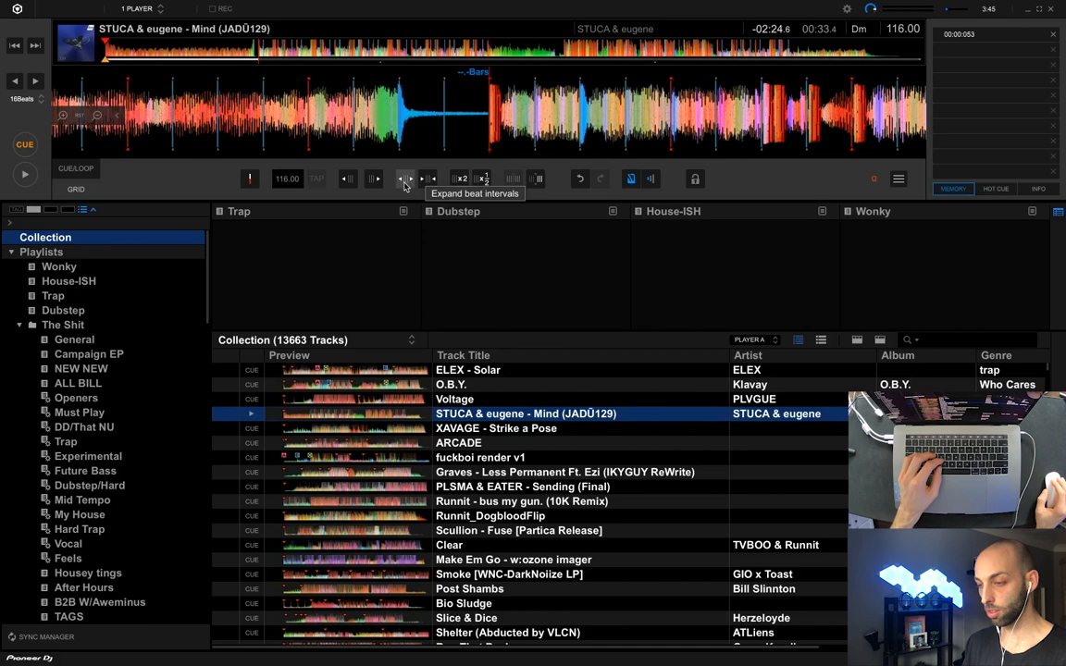
pyautogui.moveTo(402, 183)
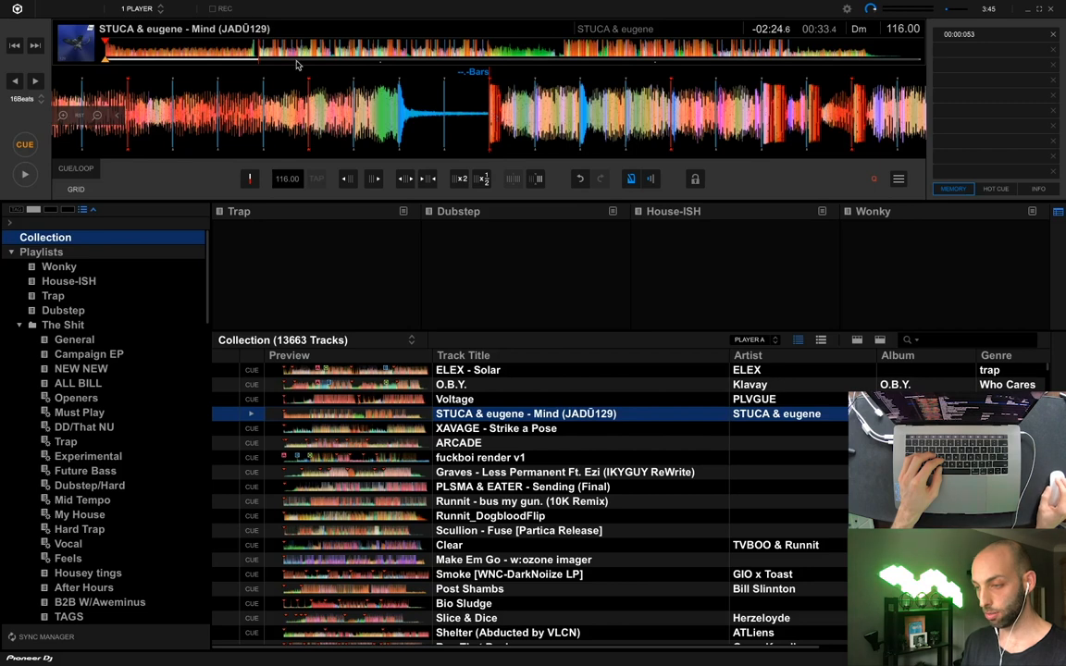
pyautogui.moveTo(436, 189)
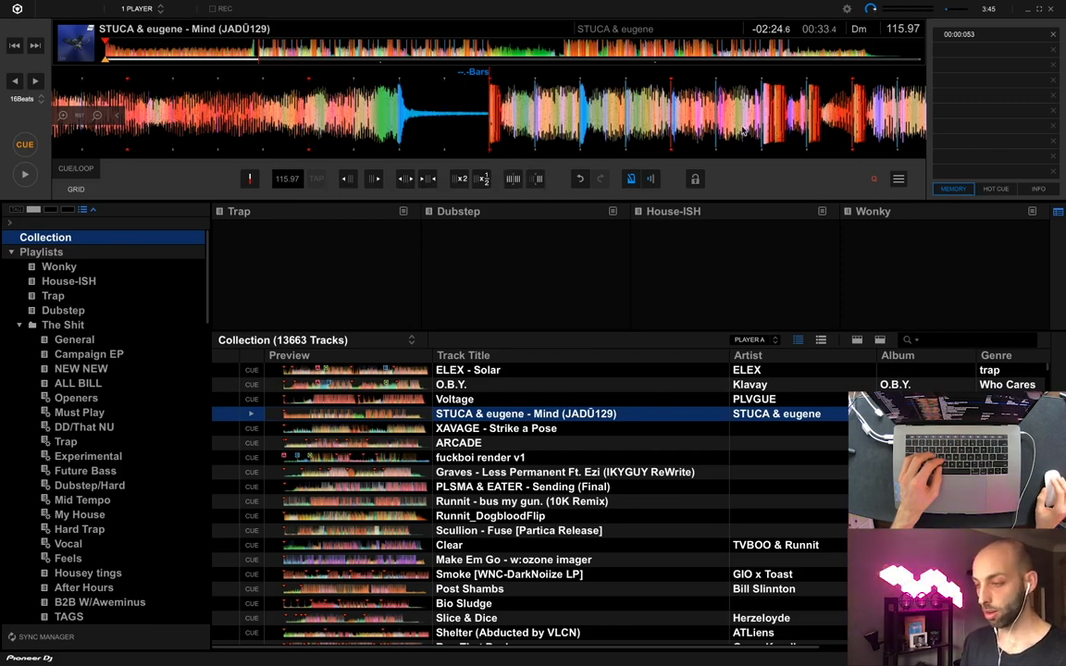
pyautogui.moveTo(639, 144)
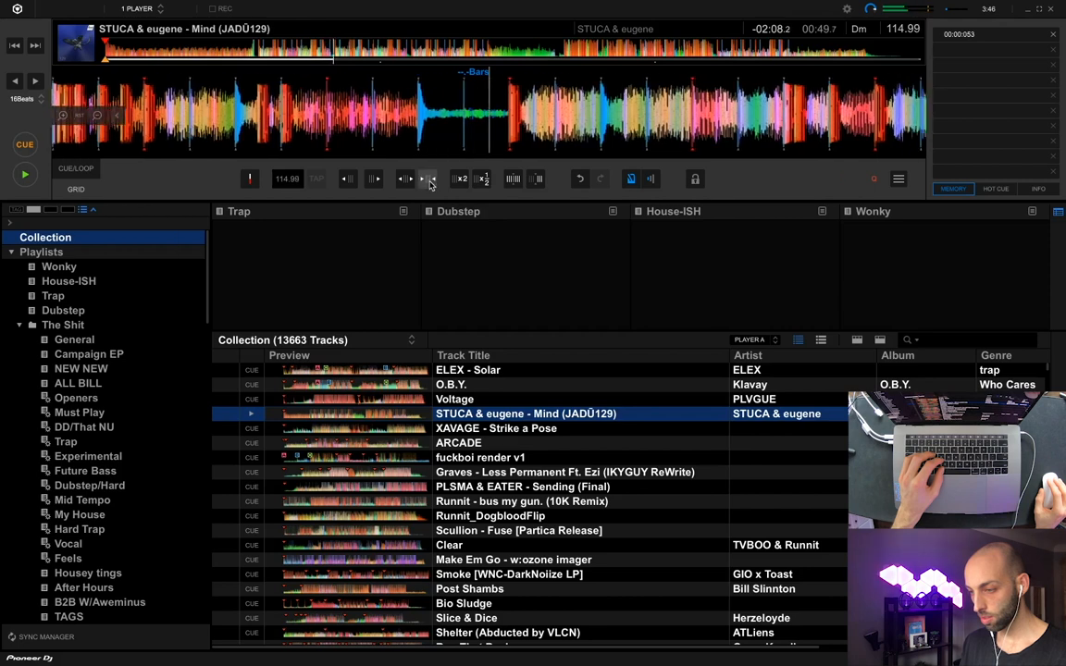
pyautogui.moveTo(289, 188)
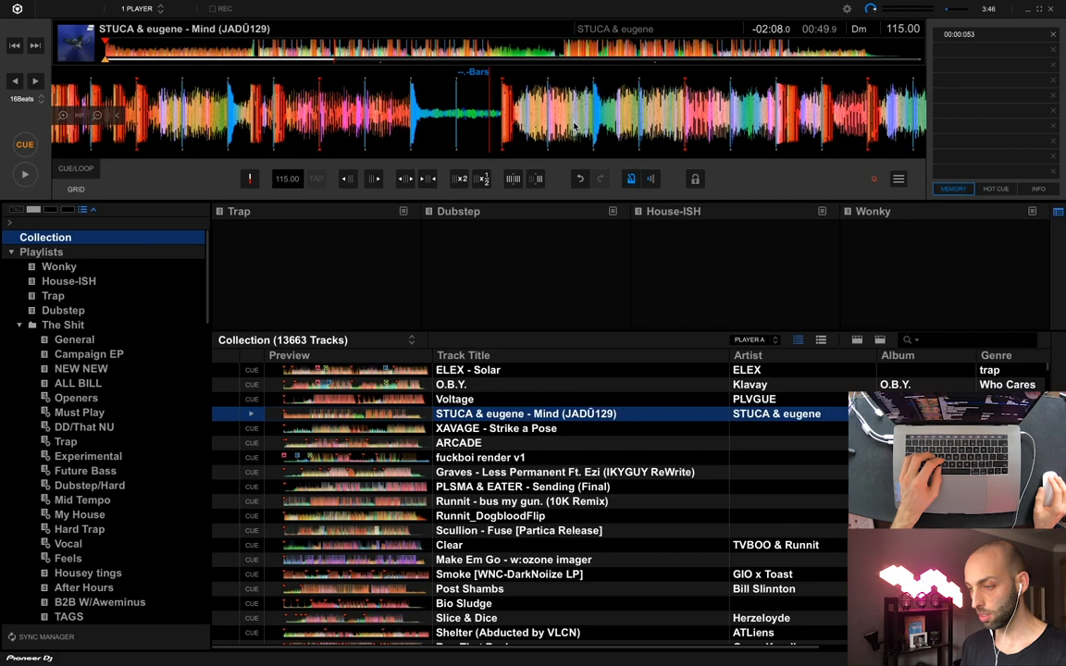
pyautogui.moveTo(337, 58)
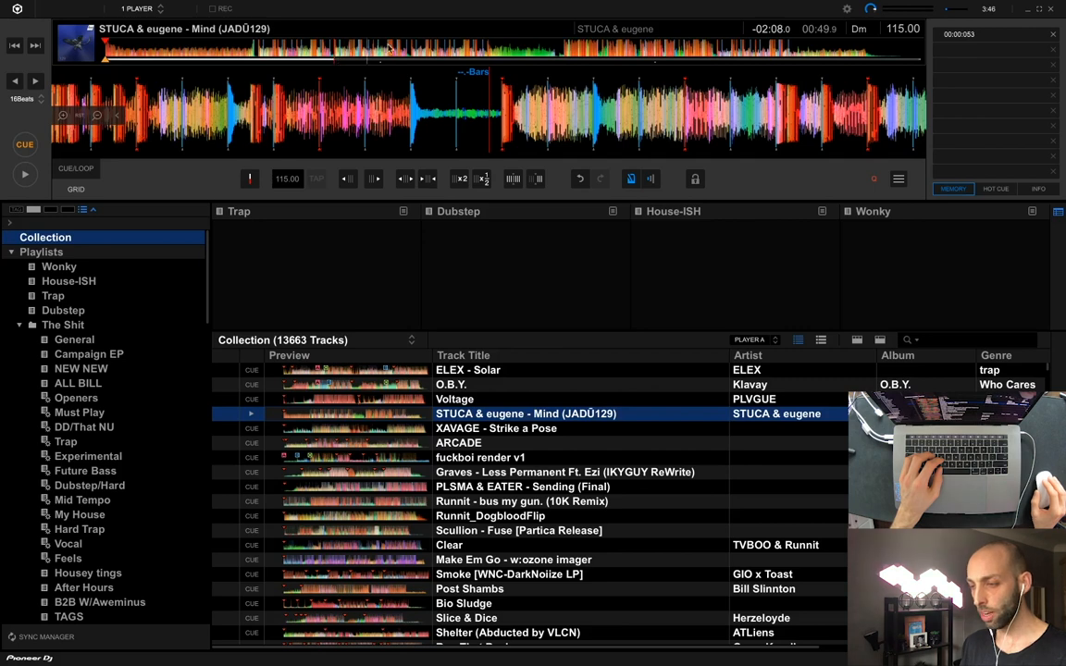
pyautogui.moveTo(750, 53)
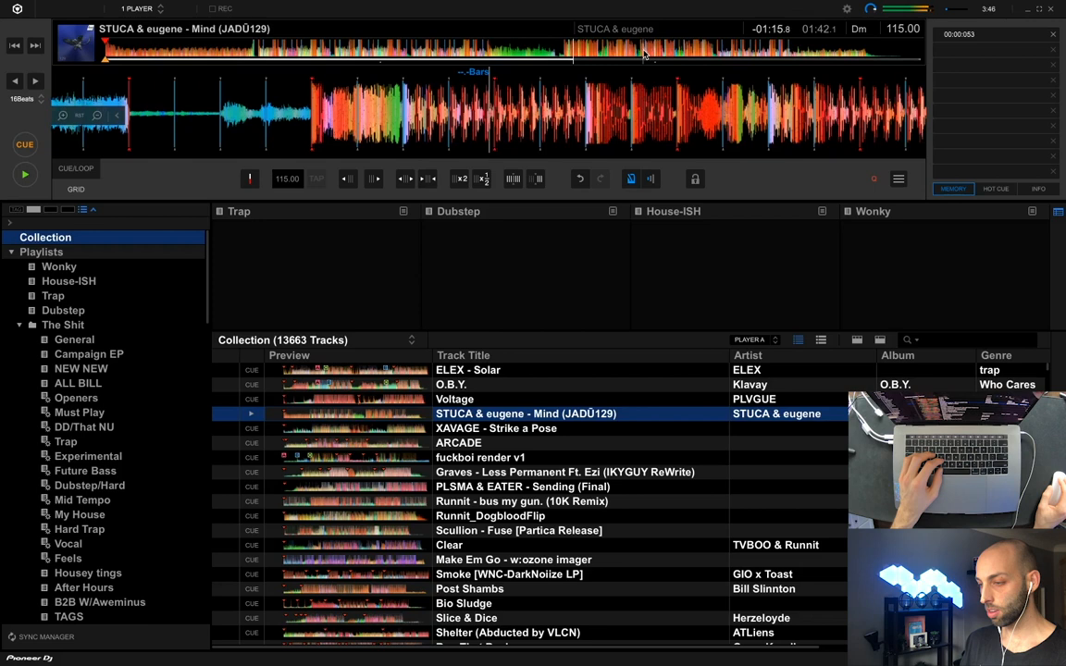
# - Jump playback to a later point in Mind to check the 115.00 BPM grid alignment
pyautogui.click(749, 51)
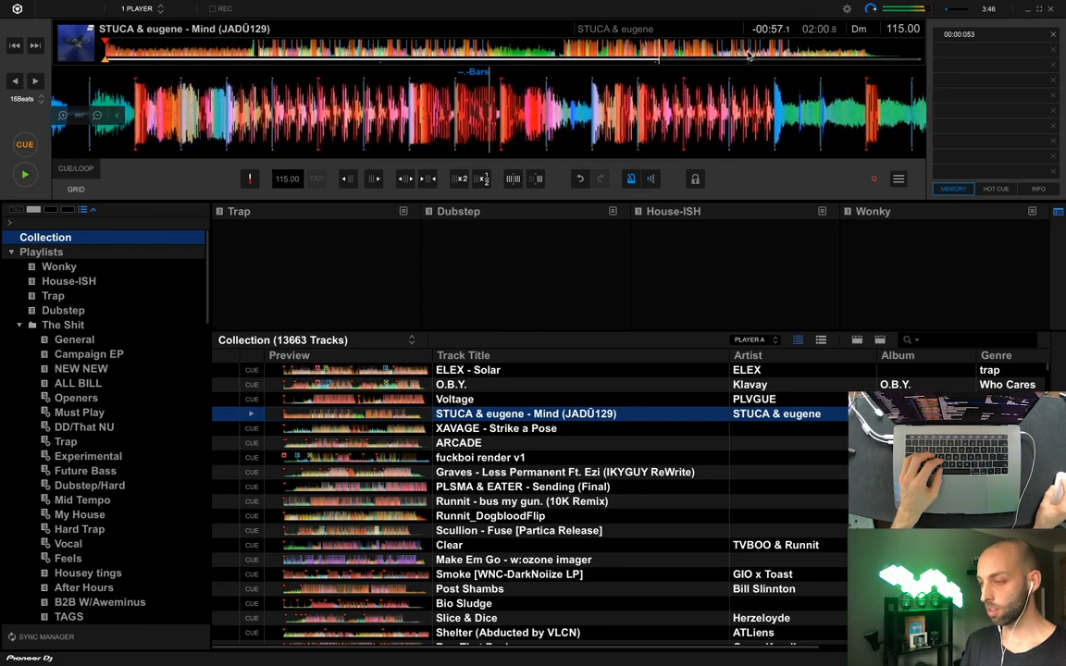
pyautogui.click(749, 54)
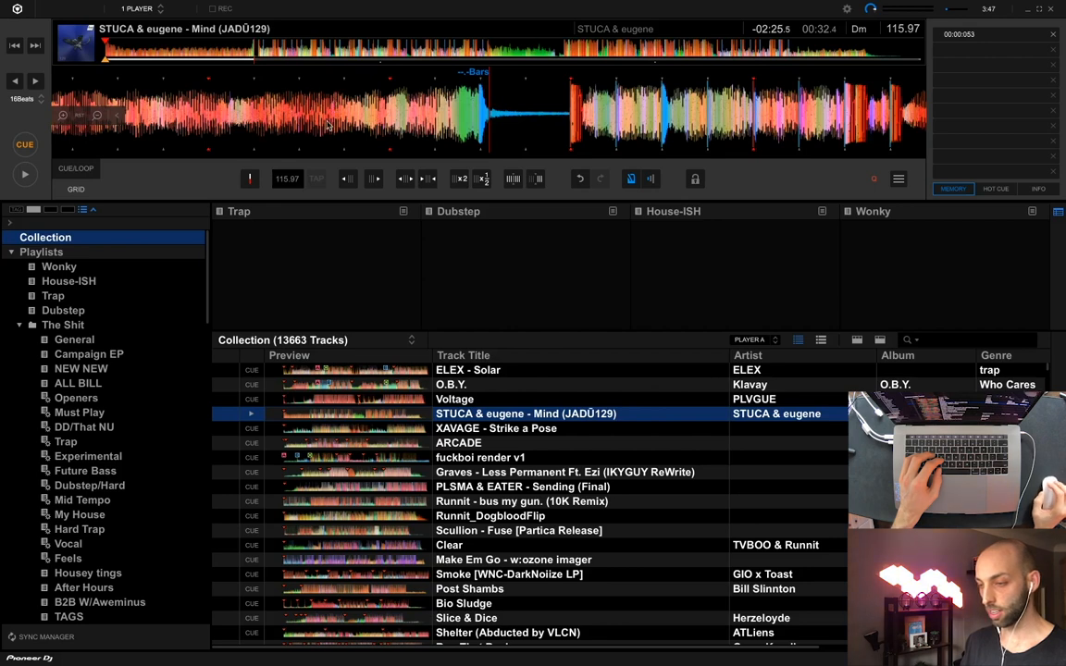
pyautogui.moveTo(262, 133)
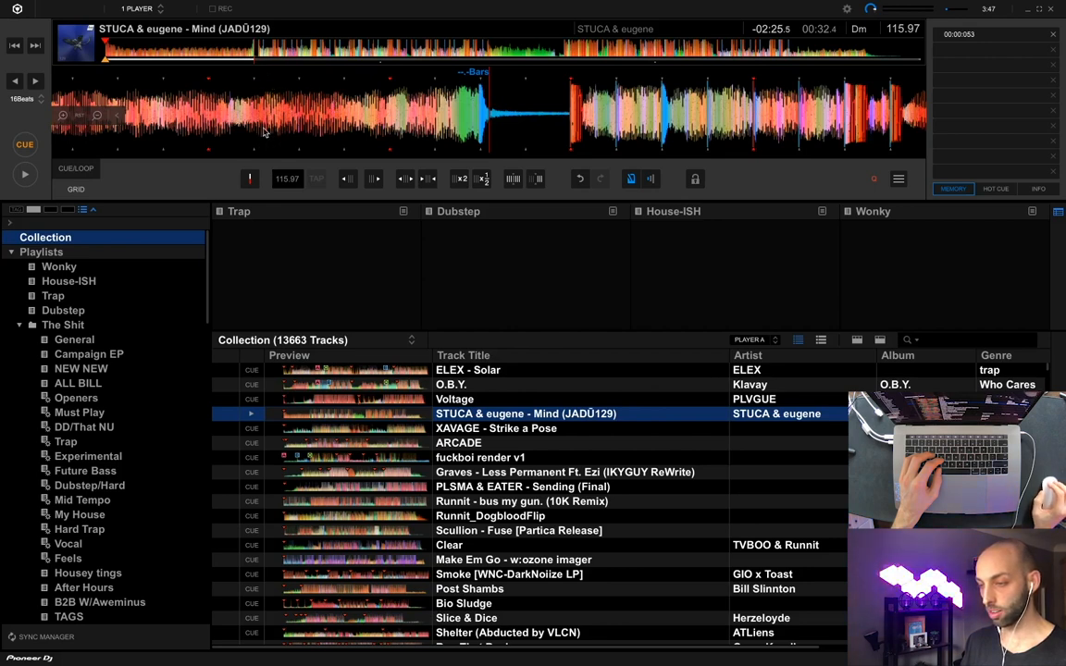
pyautogui.moveTo(611, 109)
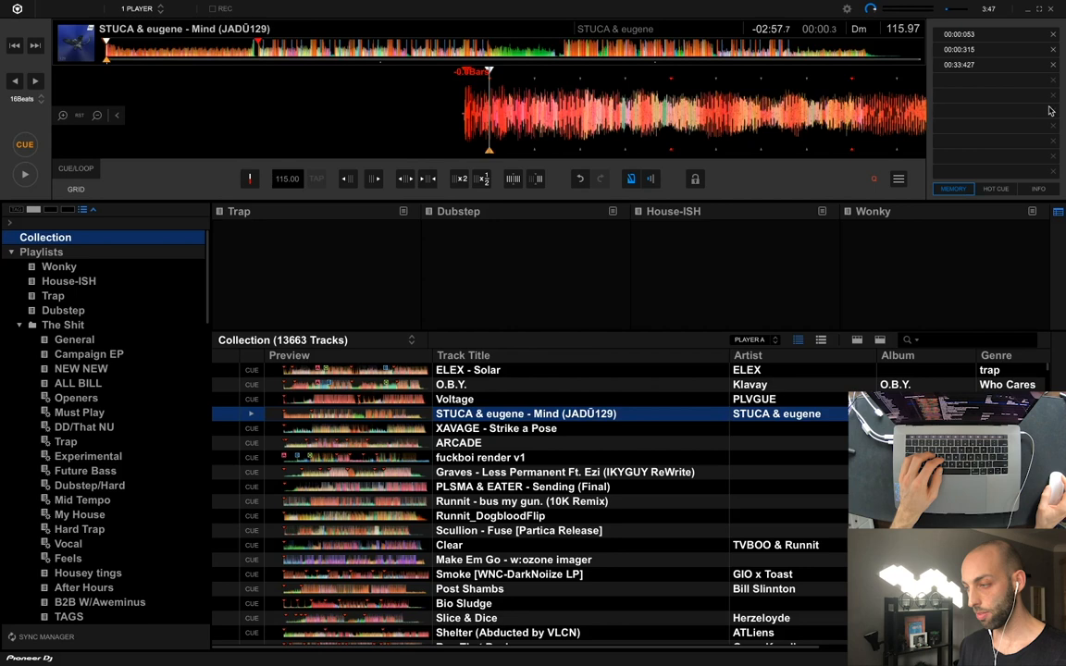
pyautogui.moveTo(1032, 67)
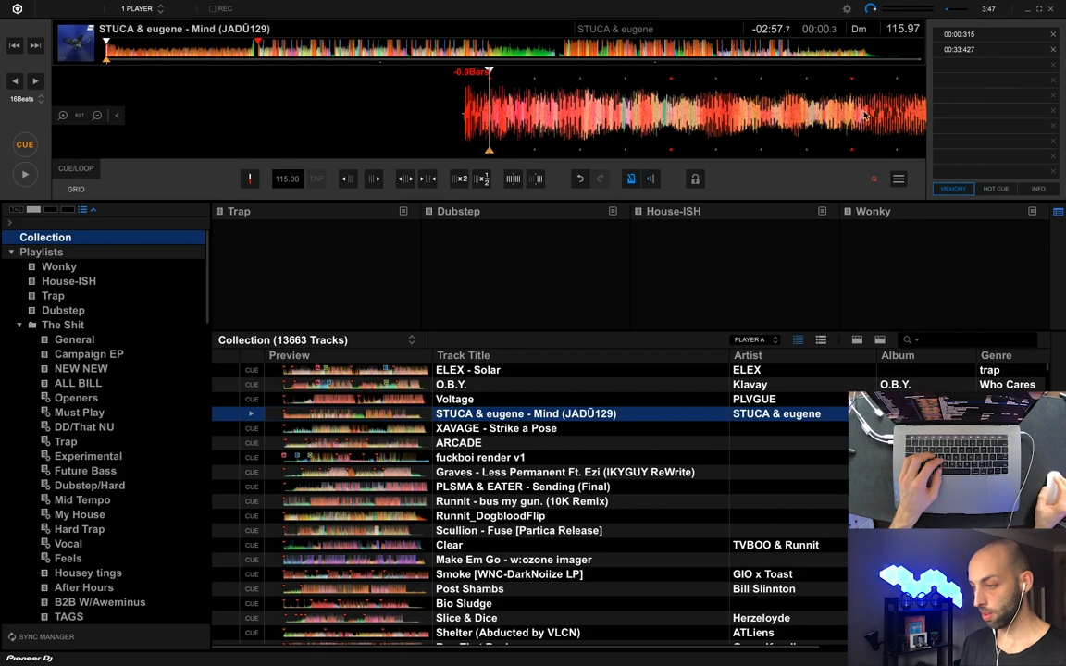
pyautogui.moveTo(539, 178)
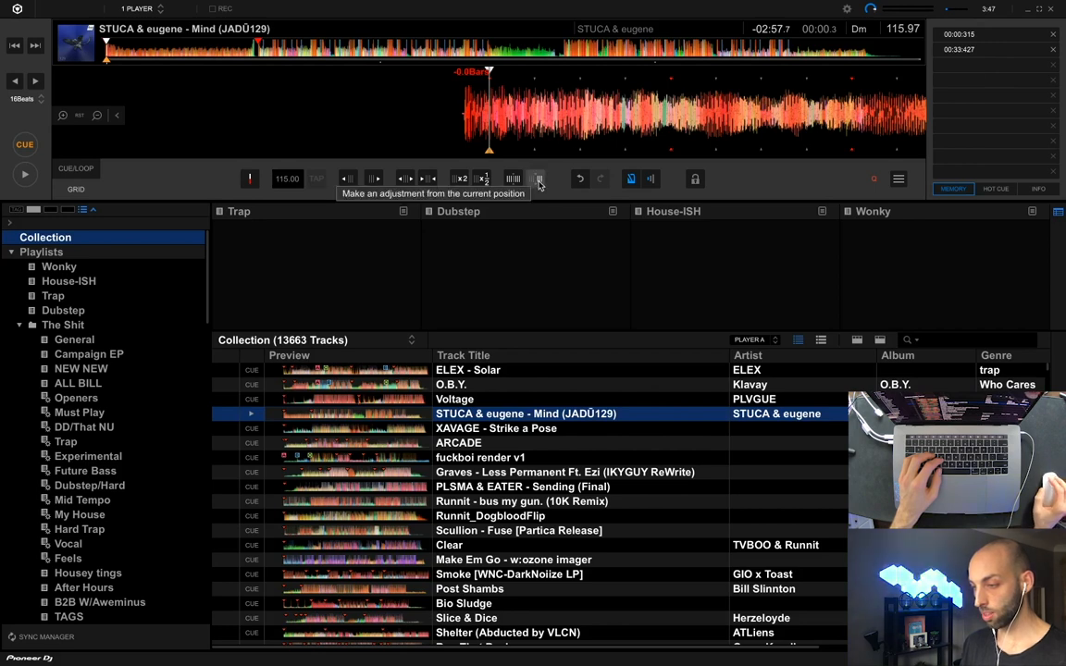
# - Realign Mind's beat grid from the current position, then show the My Tag genre list
pyautogui.click(63, 326)
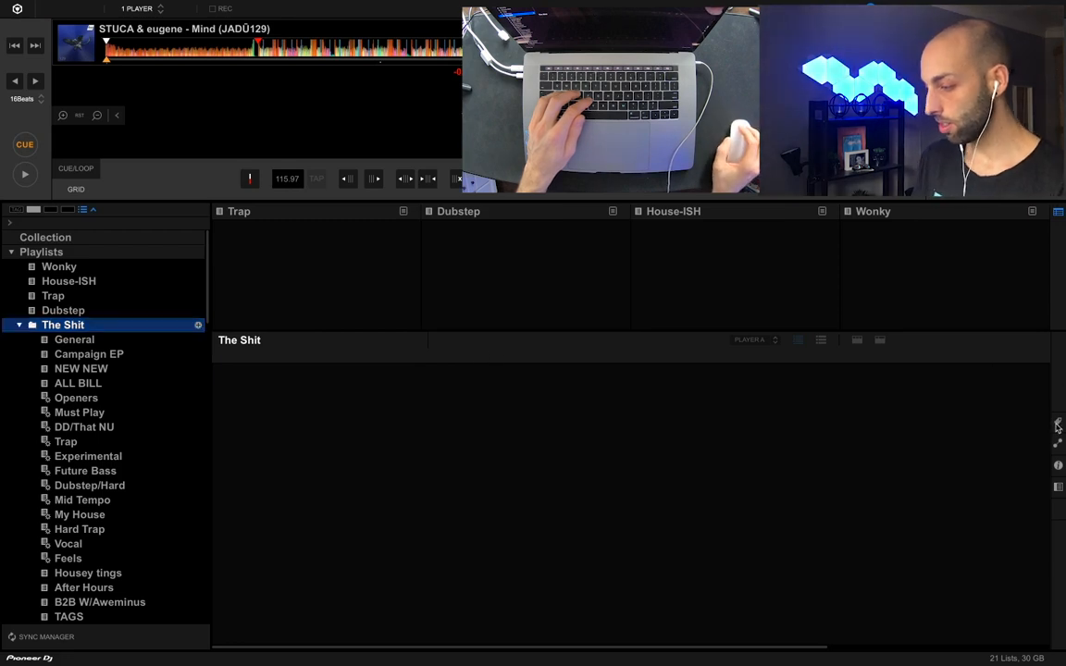
pyautogui.click(1058, 424)
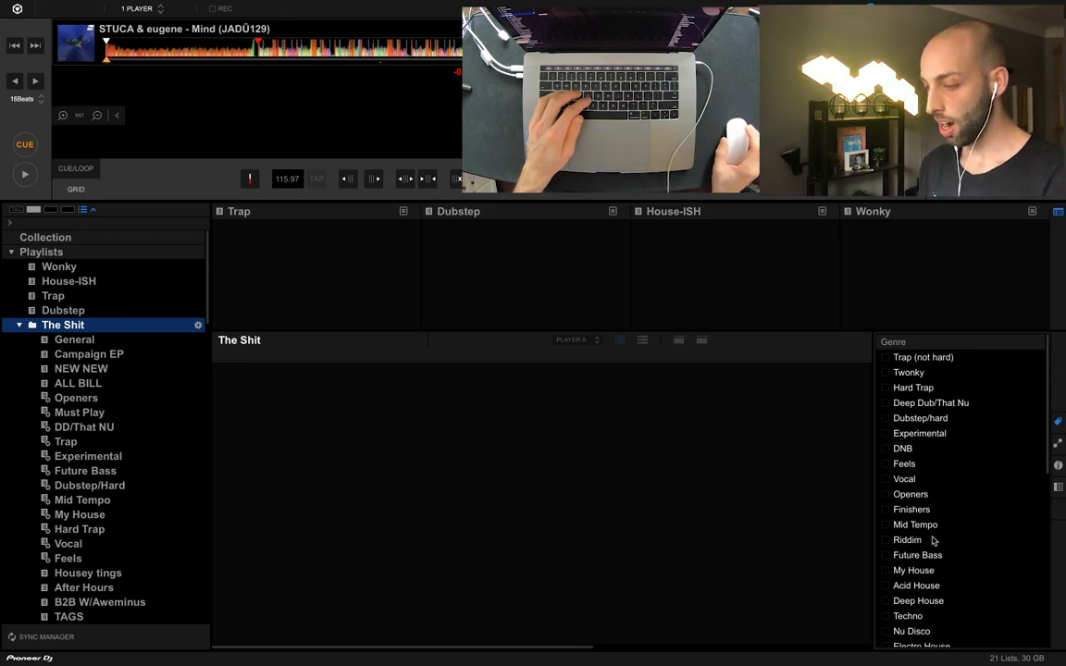
pyautogui.moveTo(944, 629)
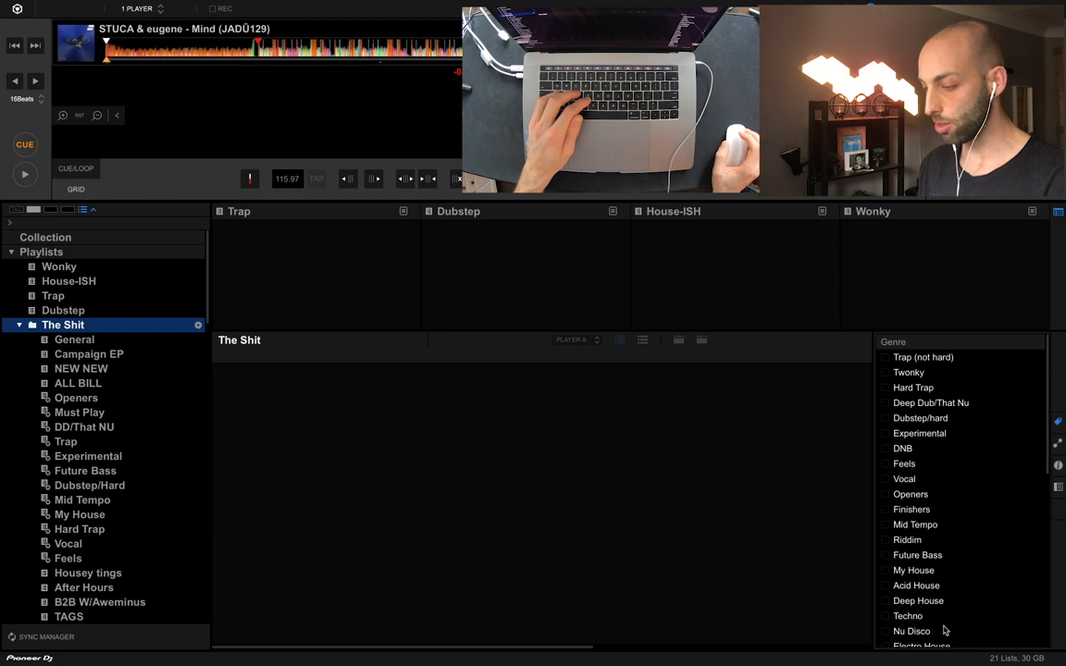
pyautogui.moveTo(953, 599)
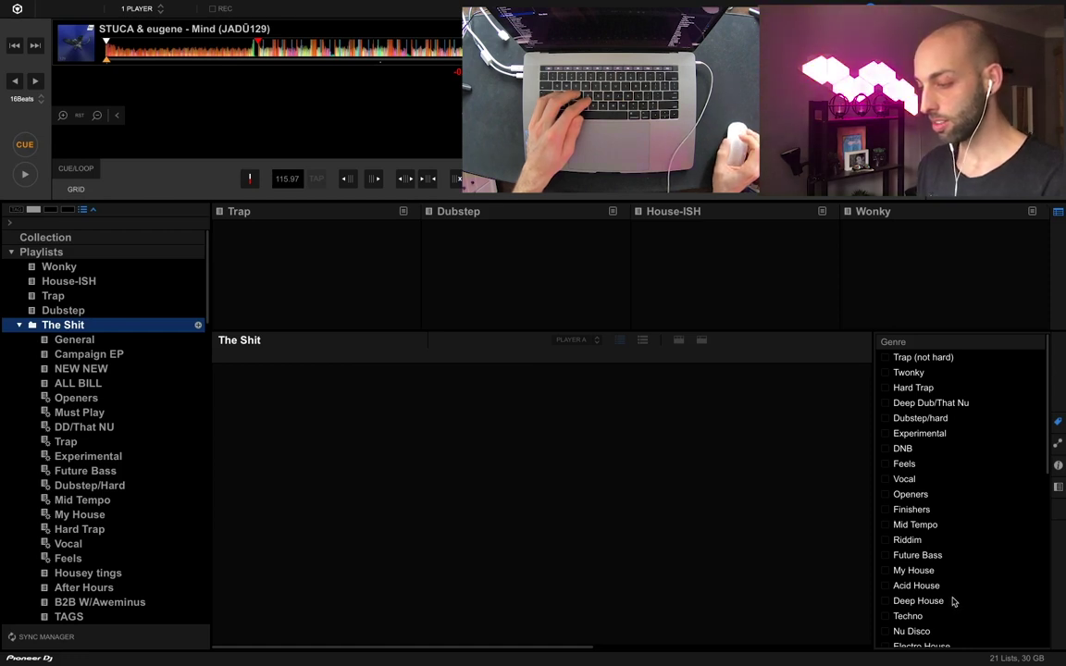
pyautogui.scroll(-3)
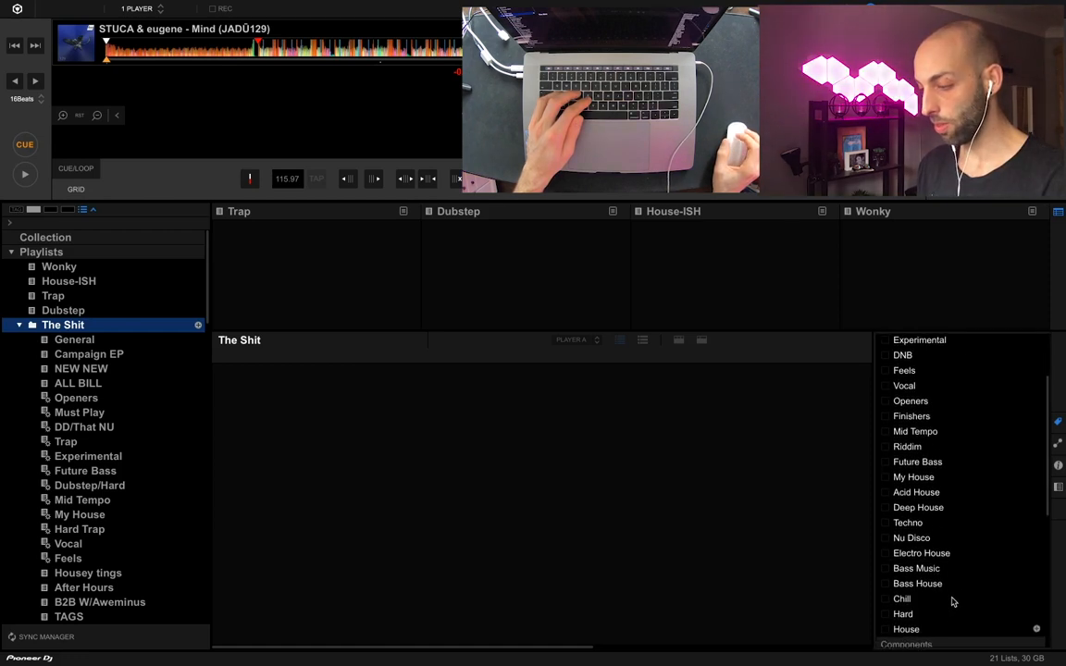
pyautogui.scroll(-3)
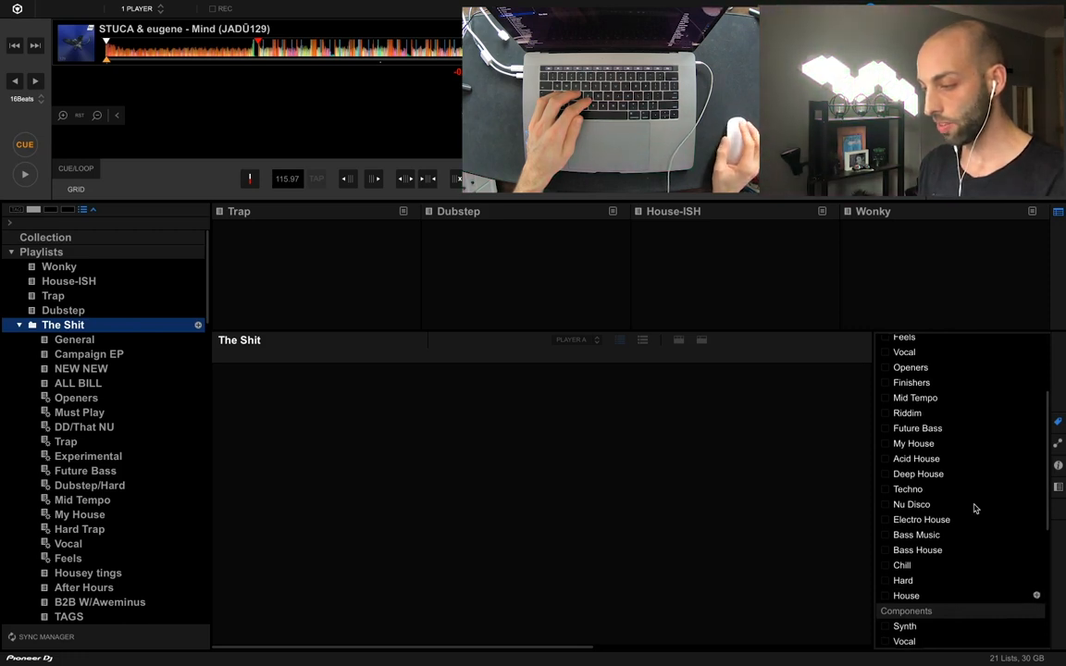
pyautogui.scroll(3)
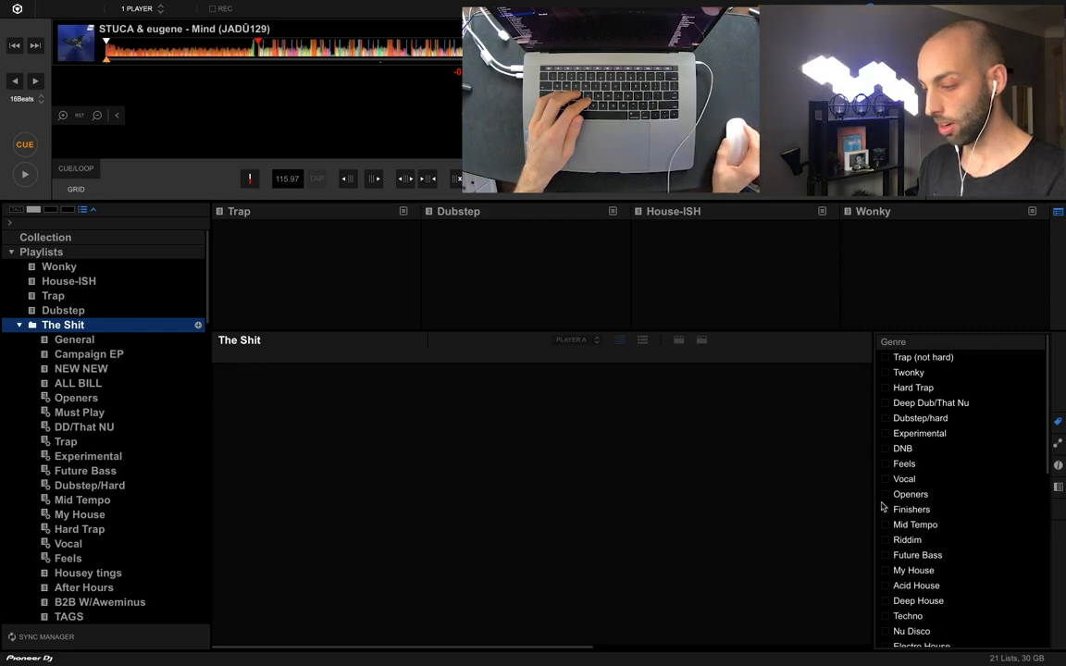
pyautogui.moveTo(959, 367)
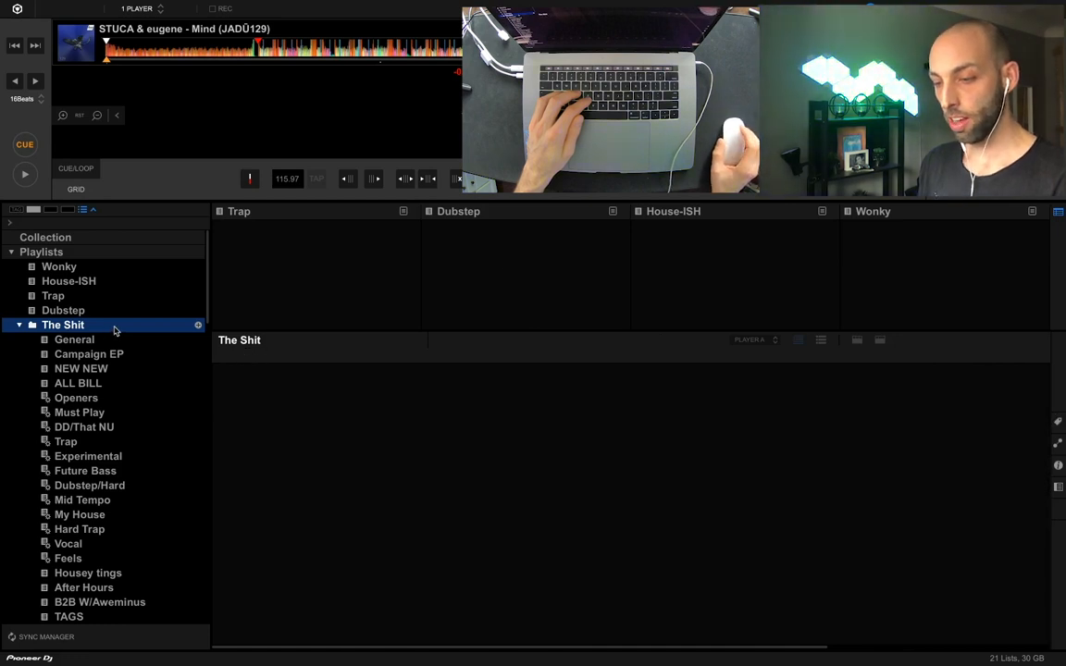
# - Start a new intelligent playlist in The Shit folder, then cancel it
pyautogui.rightClick(63, 326)
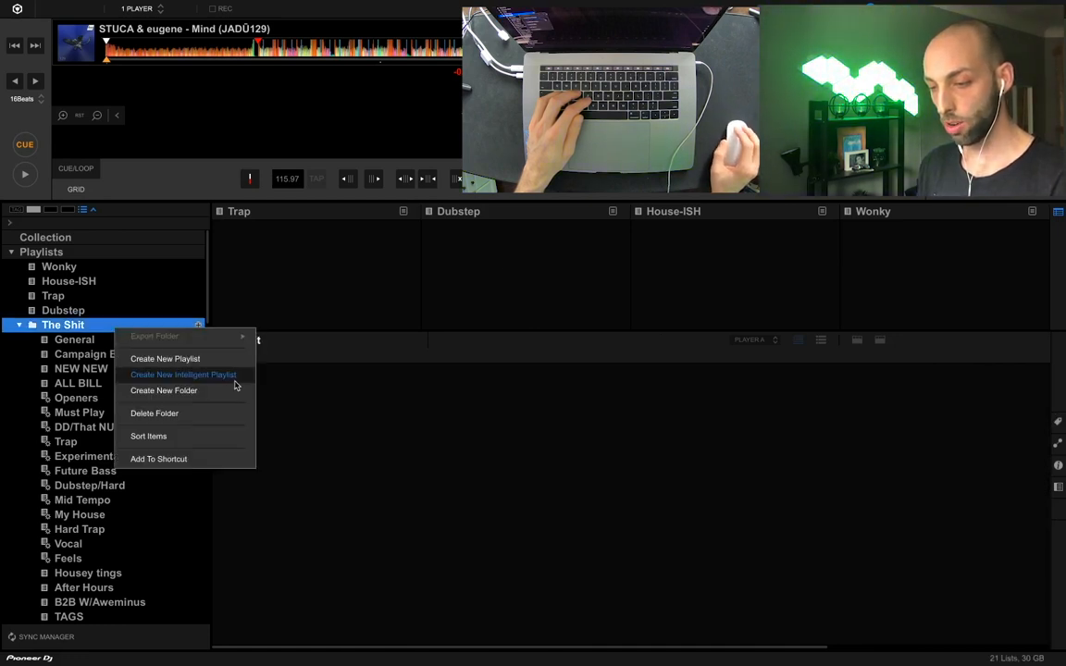
pyautogui.click(182, 374)
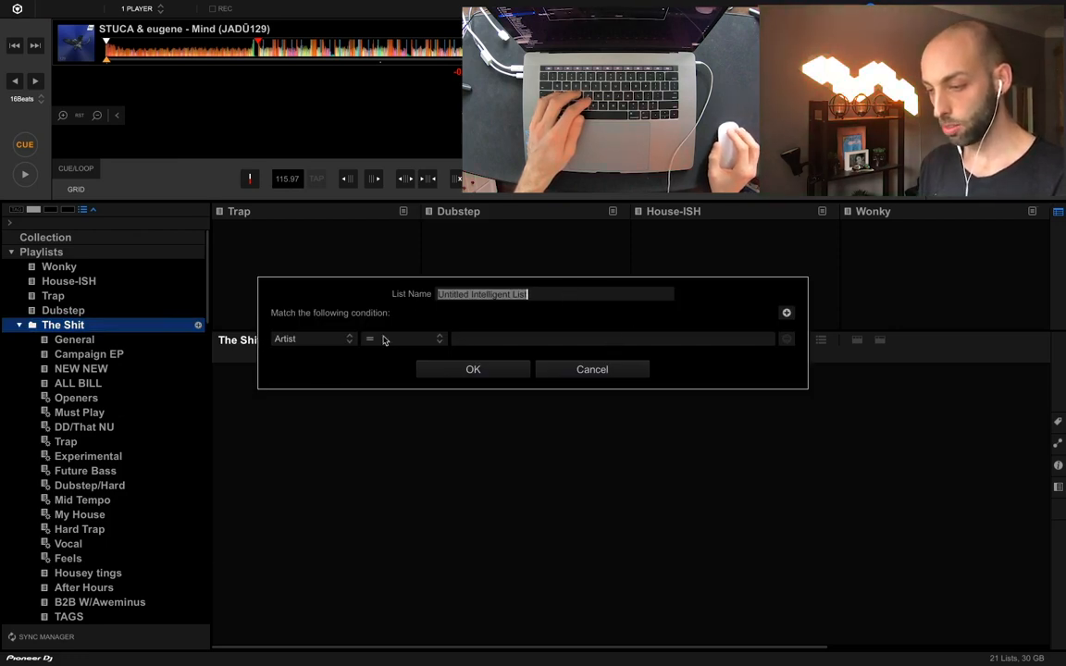
pyautogui.click(592, 370)
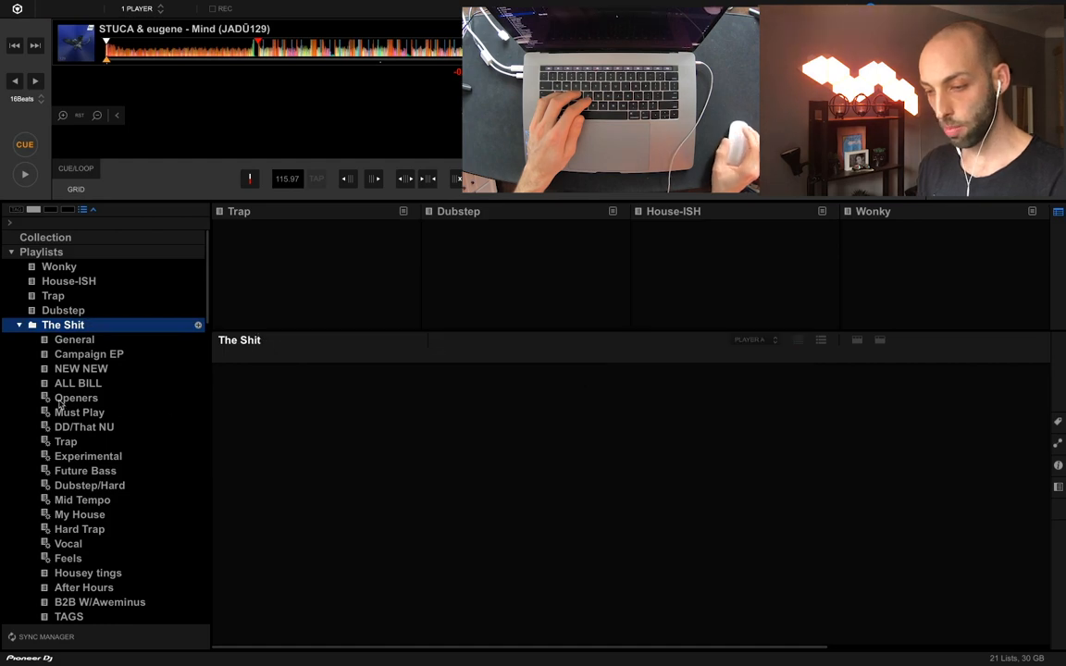
# - Open Edit Intelligent Playlist for DD/That NU showing its My Tag contains Deep Dub/That Nu rule
pyautogui.rightClick(84, 426)
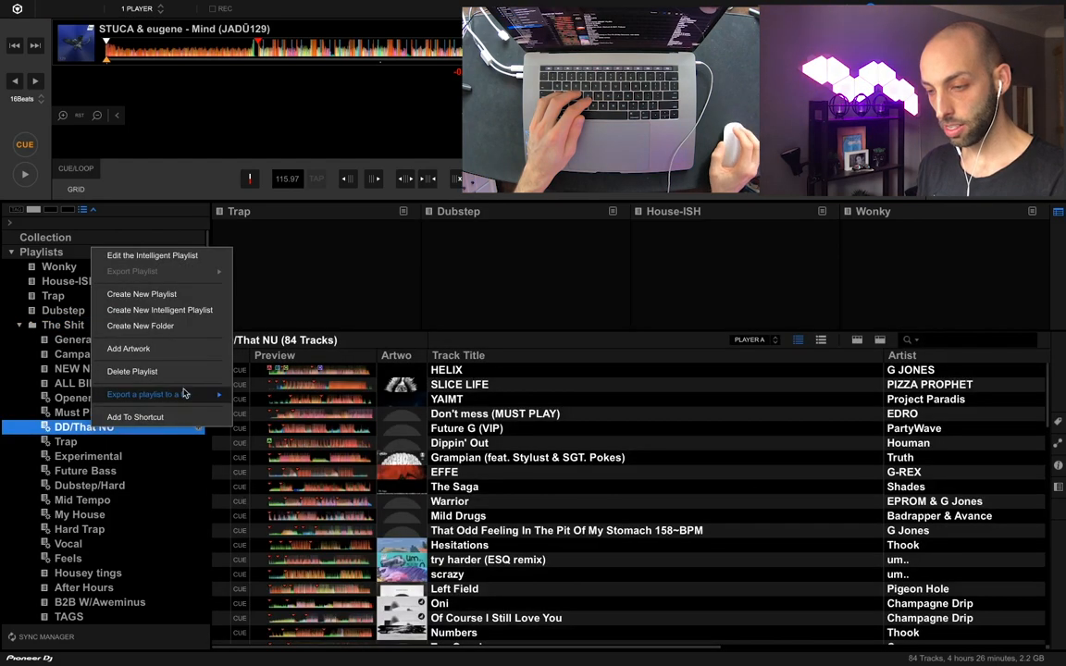
pyautogui.click(152, 255)
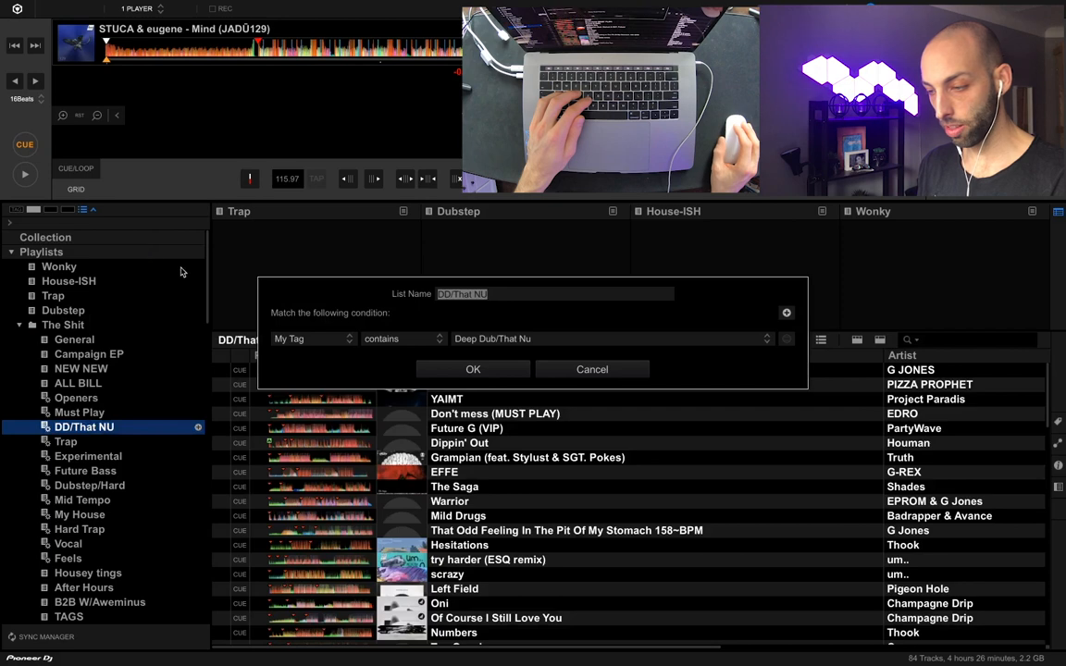
pyautogui.moveTo(274, 351)
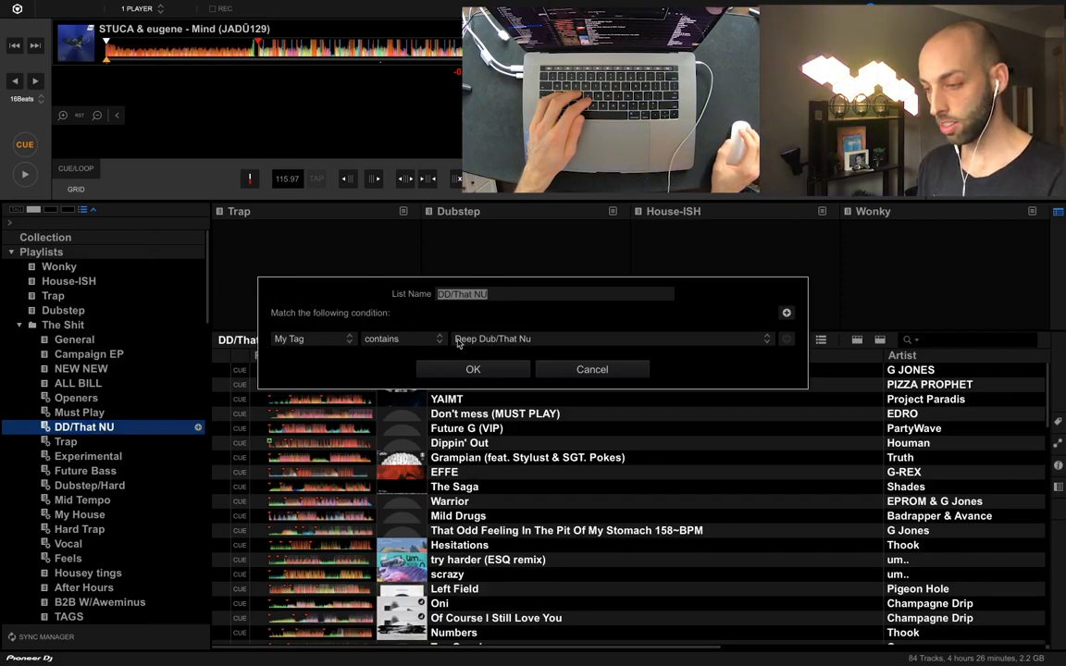
pyautogui.moveTo(544, 346)
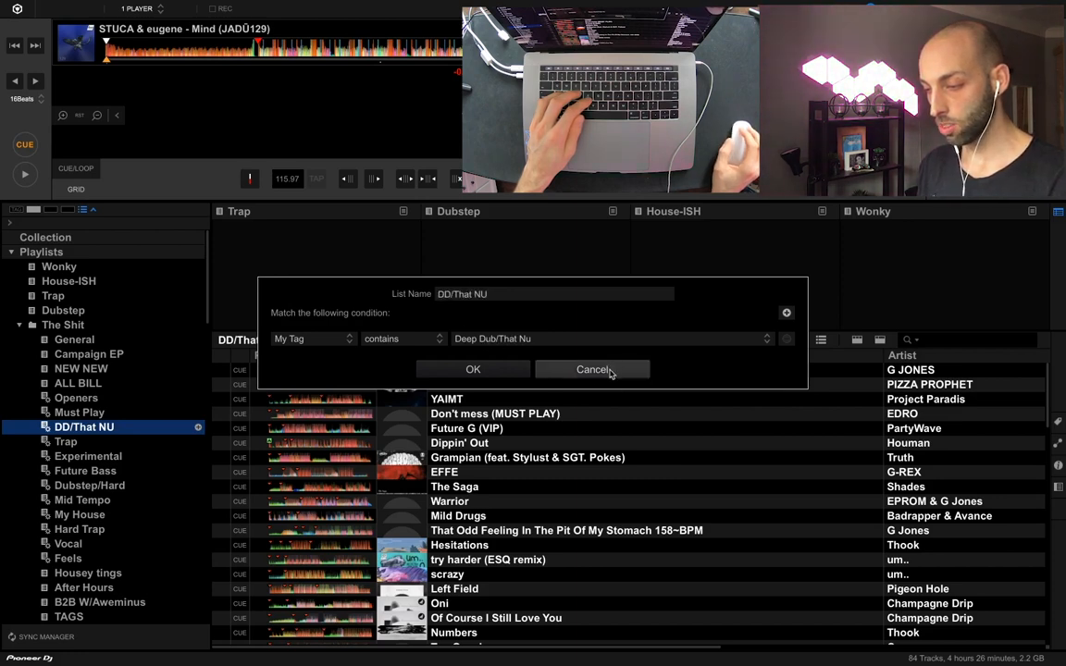
# - Cancel the DD/That NU settings unchanged and show the full 13,863-track Collection
pyautogui.click(592, 370)
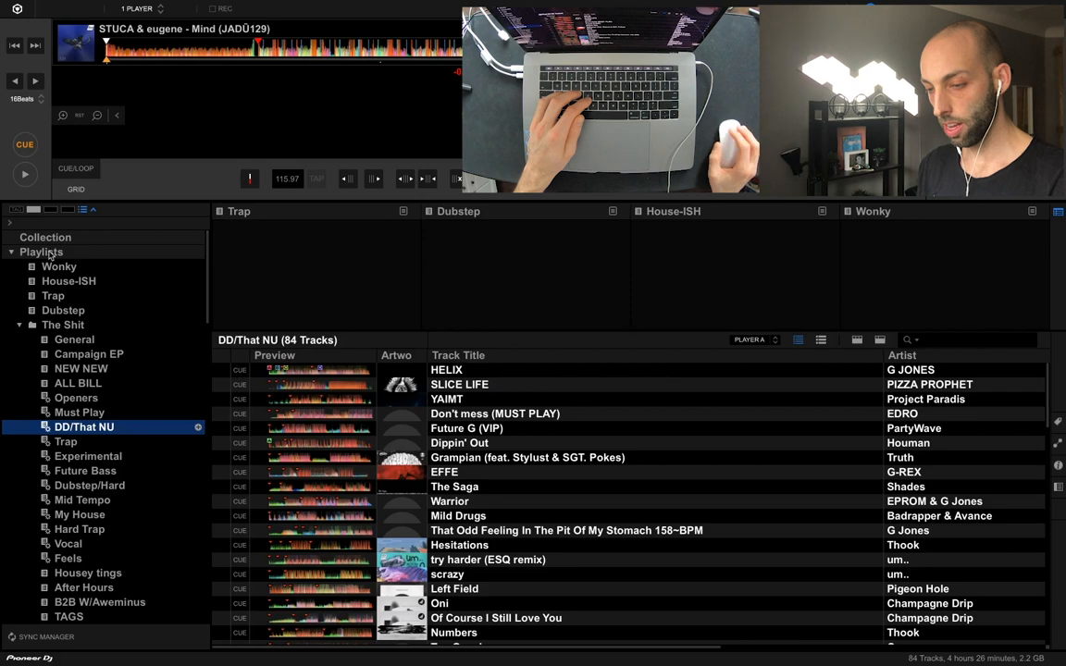
pyautogui.moveTo(58, 245)
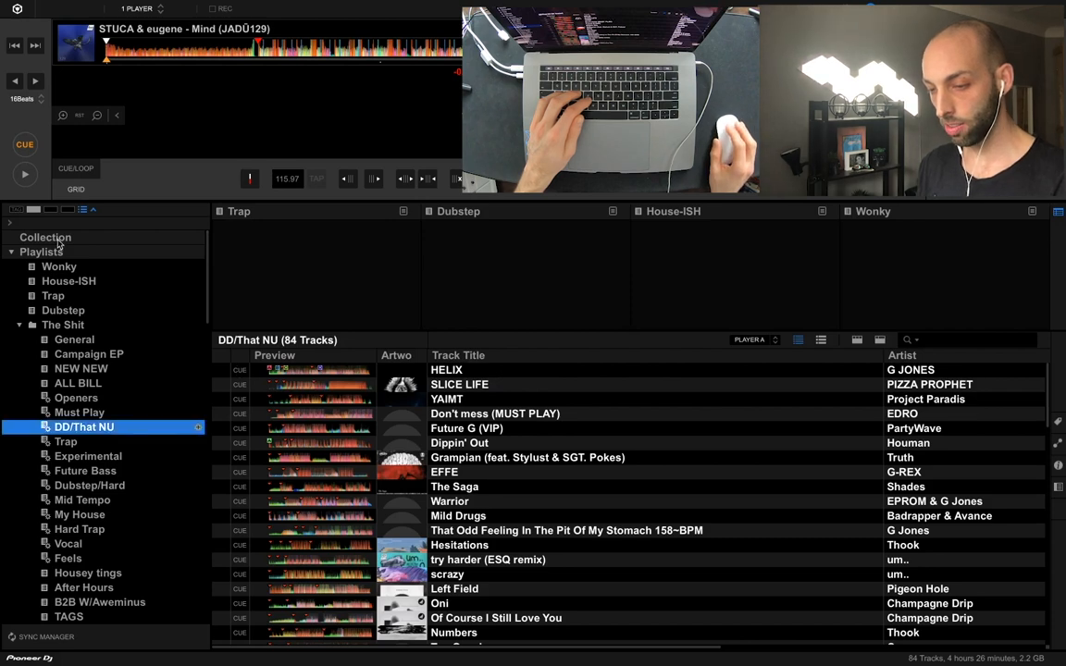
pyautogui.click(45, 237)
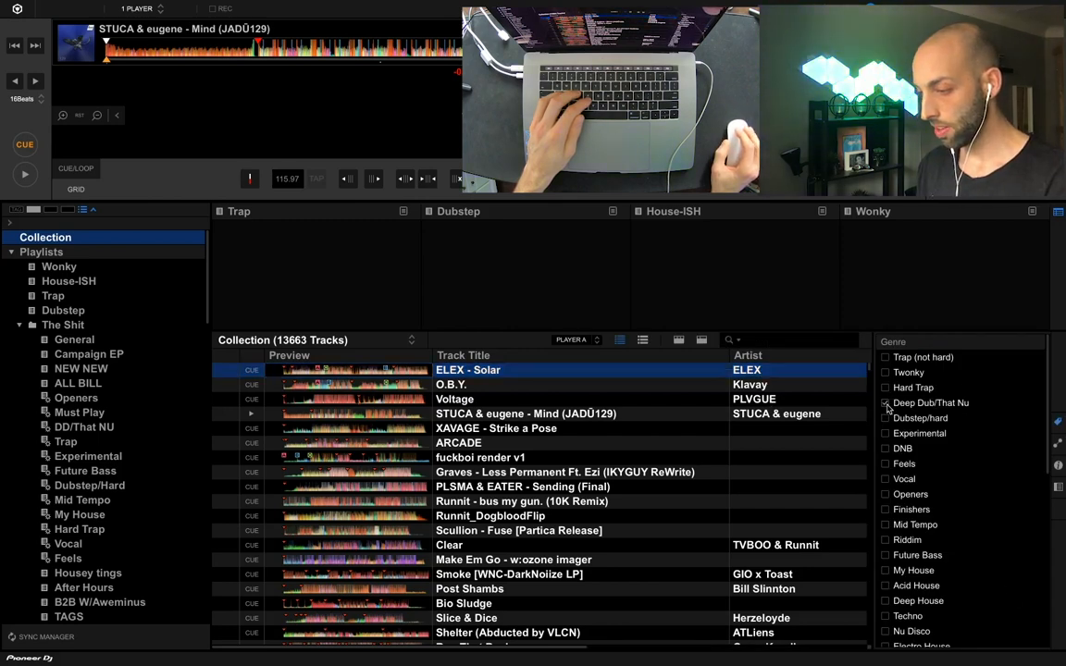
# - Select Klavay's O.B.Y. and tag it as Vocal in the My Tag panel
pyautogui.click(884, 404)
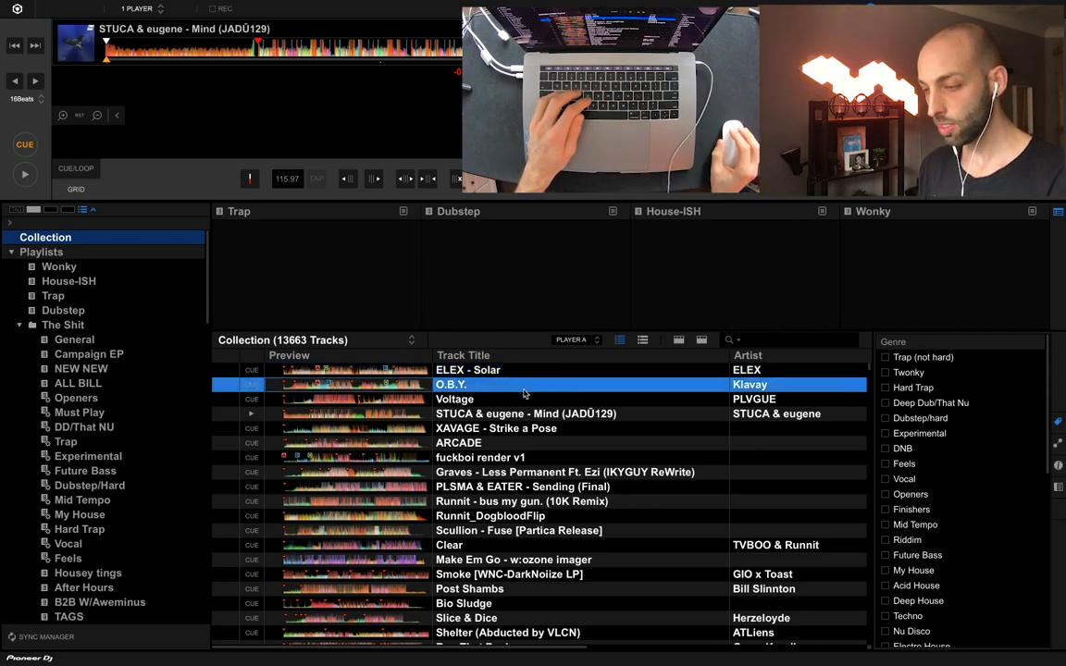
pyautogui.click(885, 388)
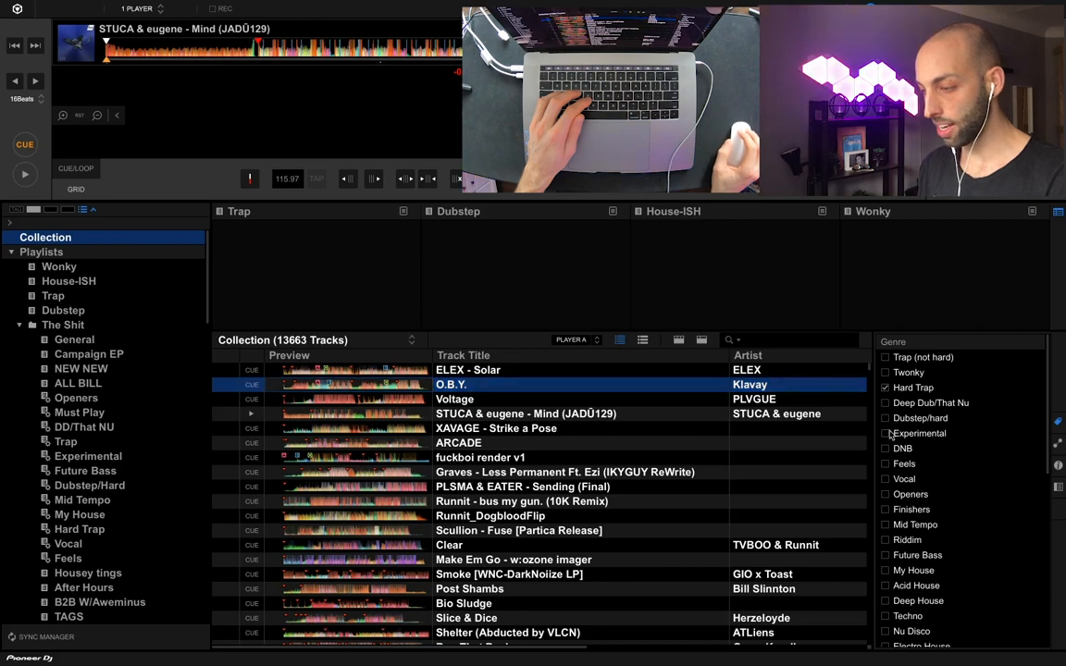
pyautogui.click(885, 433)
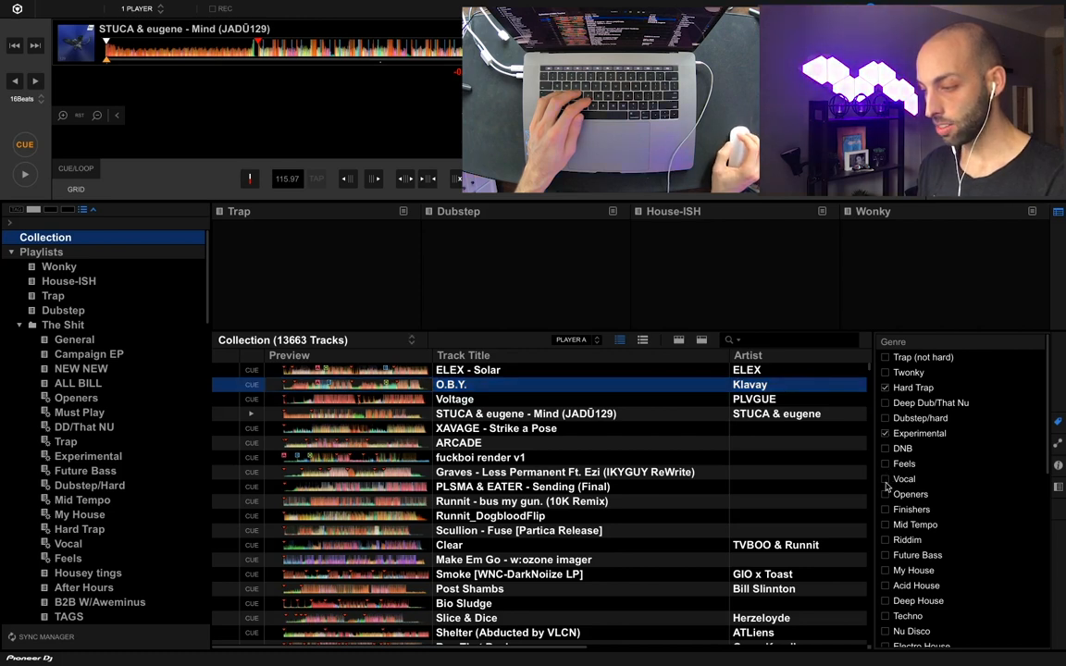
pyautogui.click(885, 478)
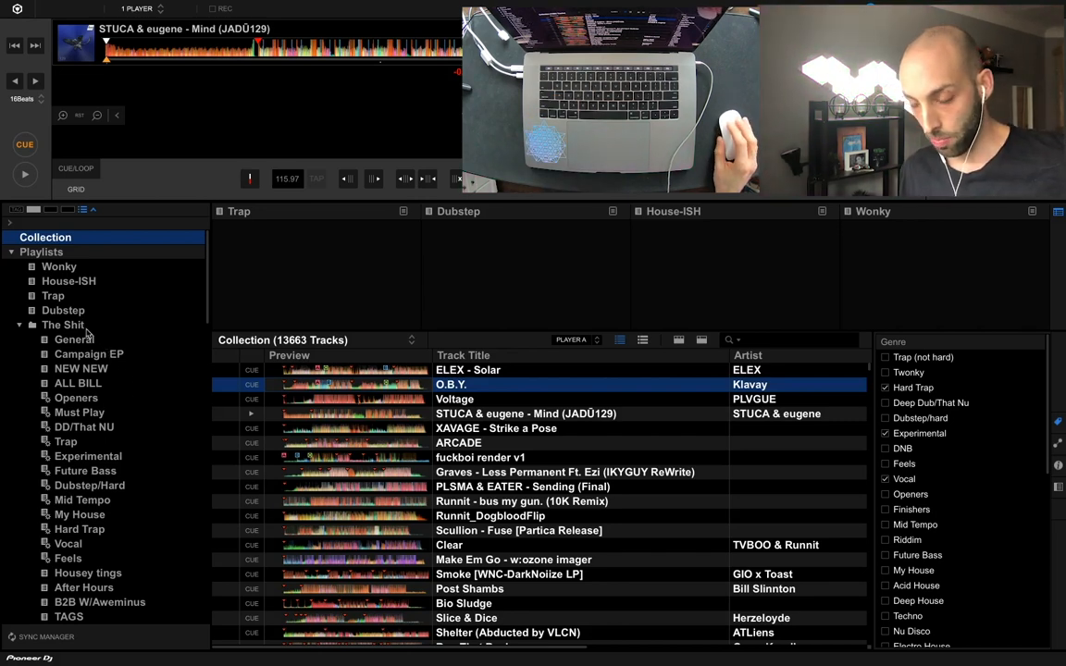
# - In the General playlist, add the My Tag 'General 2 years' and begin selecting its 441 tracks
pyautogui.click(74, 341)
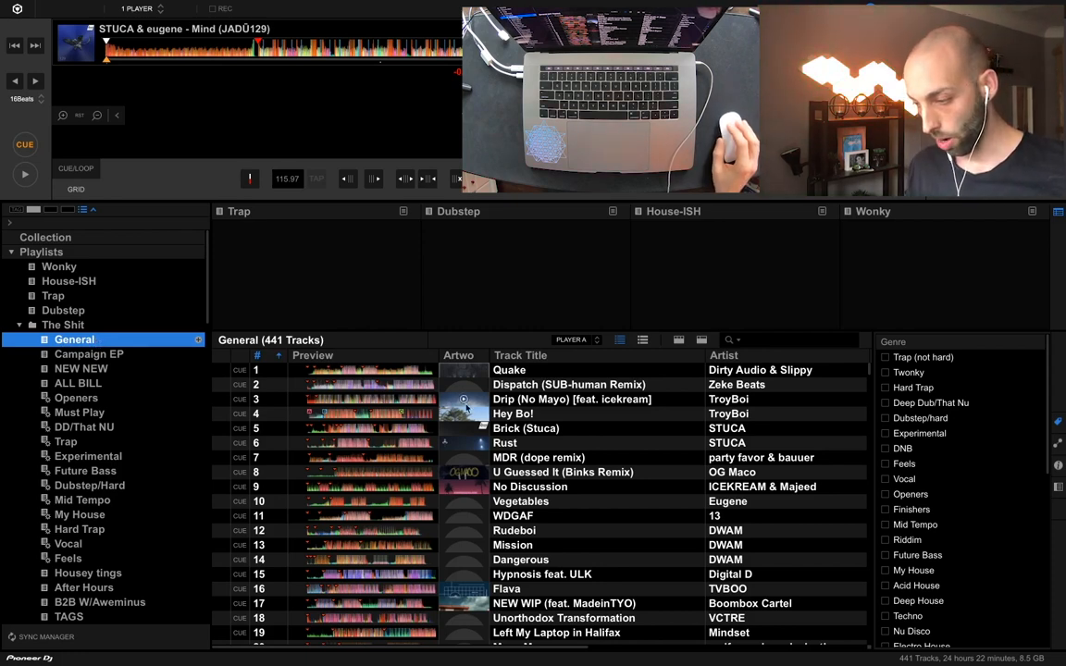
pyautogui.scroll(-3)
pyautogui.write('General')
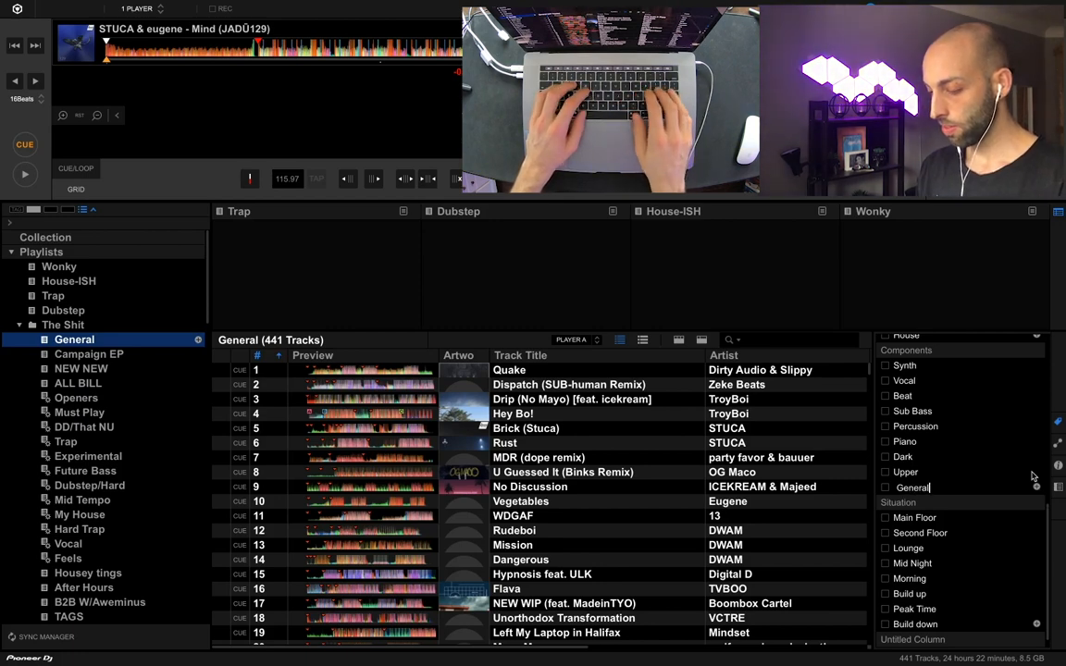
pyautogui.write('2years')
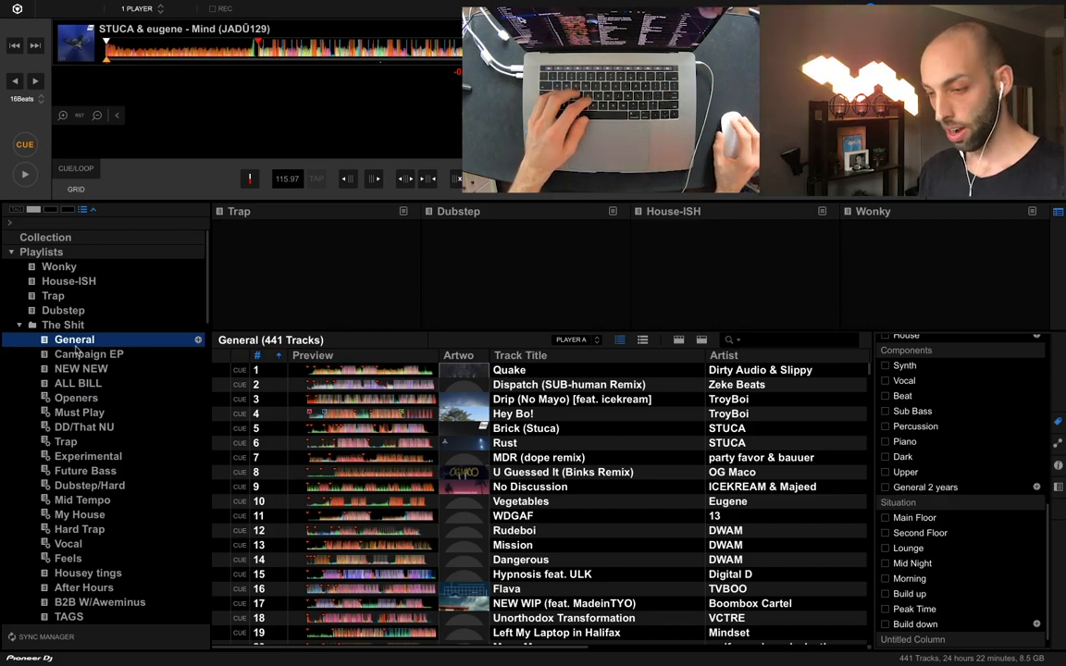
pyautogui.click(602, 500)
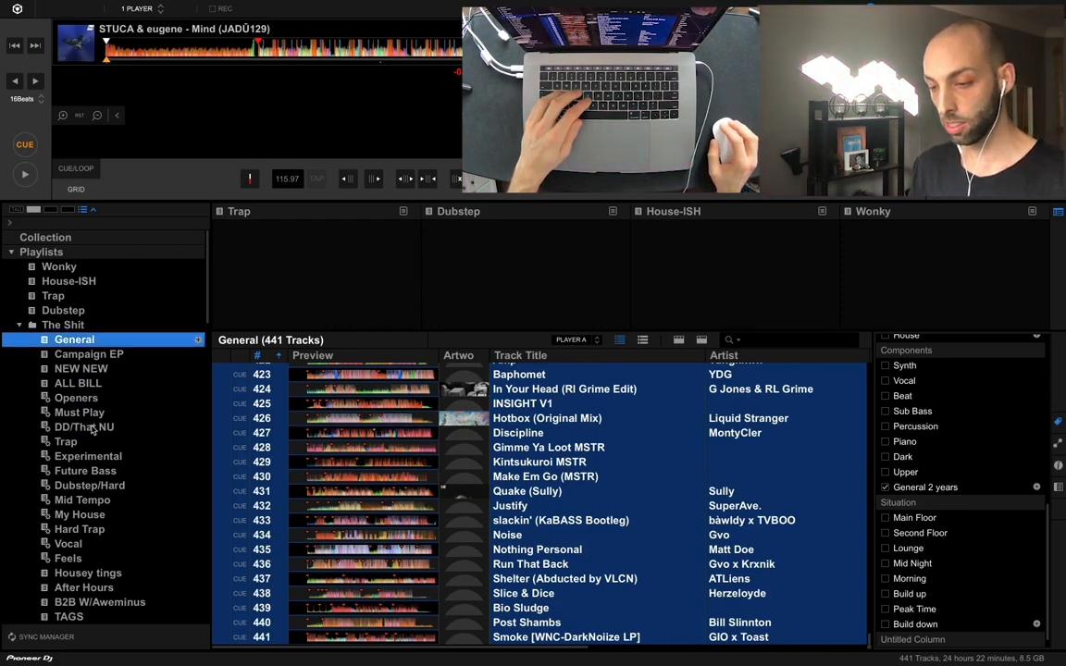
# - Open Edit Intelligent Playlist for DD/That NU from its right-click menu
pyautogui.rightClick(83, 426)
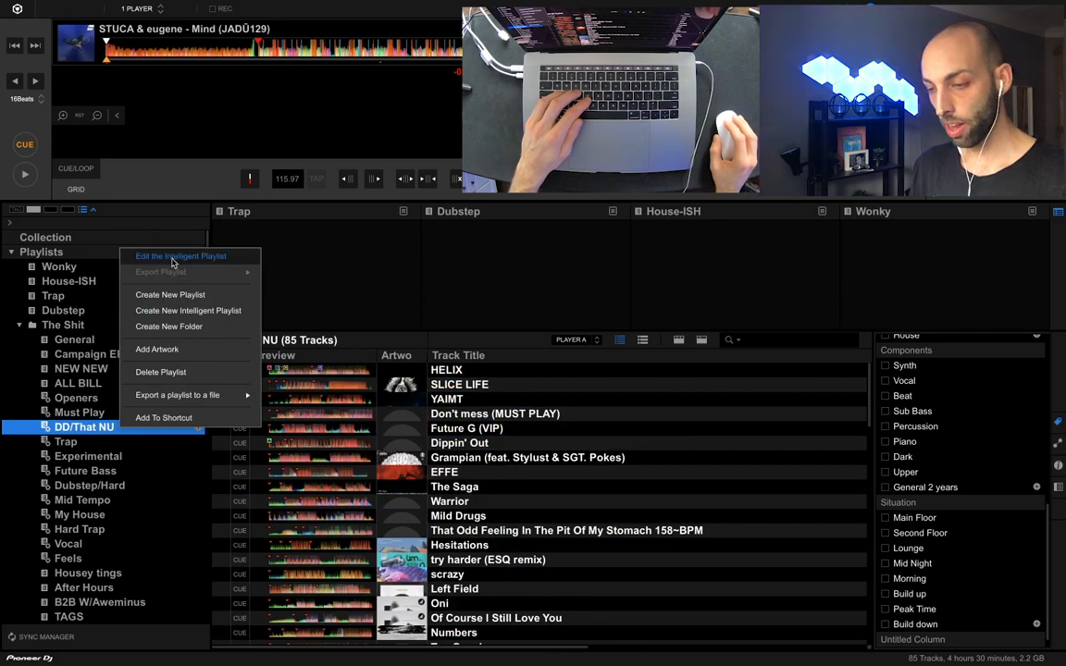
pyautogui.click(181, 255)
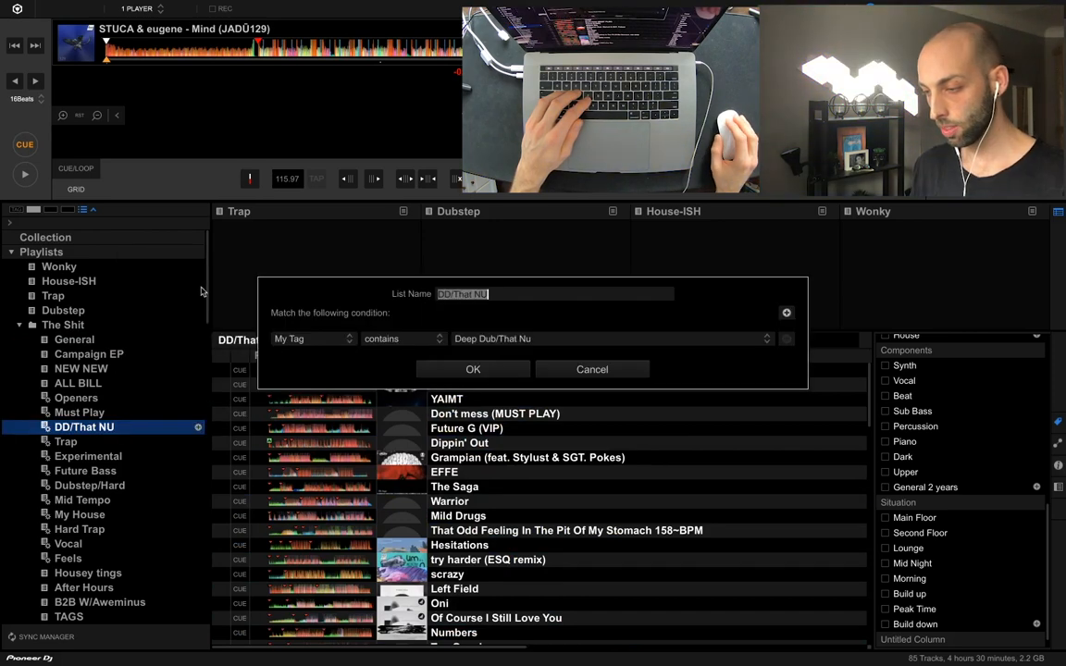
# - Add a second rule, My Tag contains General 2 years, matched with all conditions
pyautogui.click(786, 313)
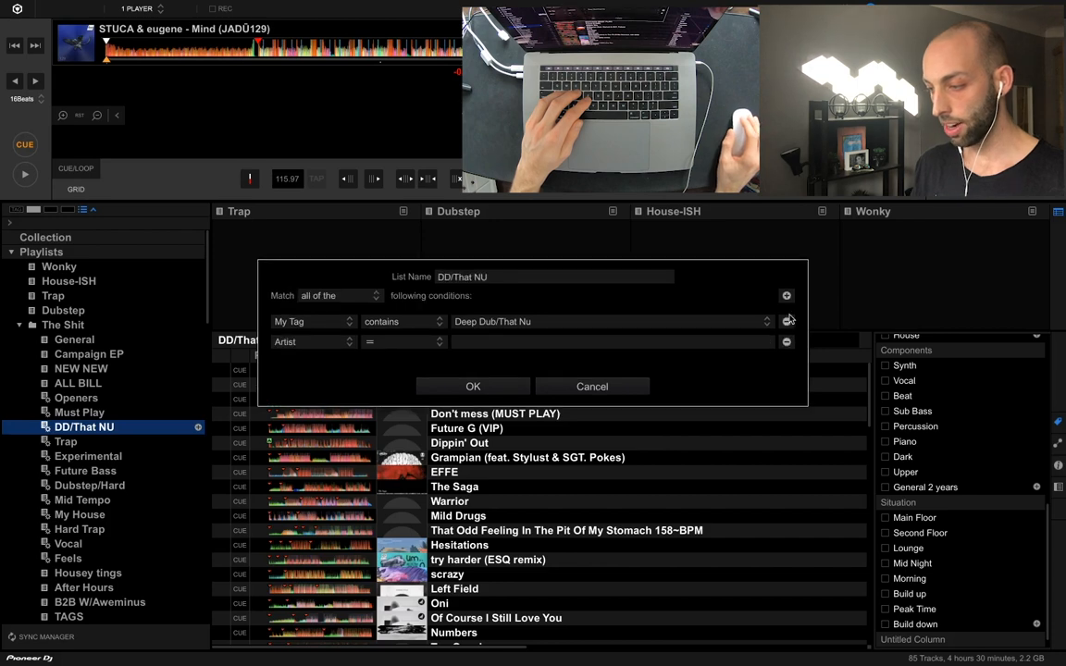
pyautogui.click(313, 340)
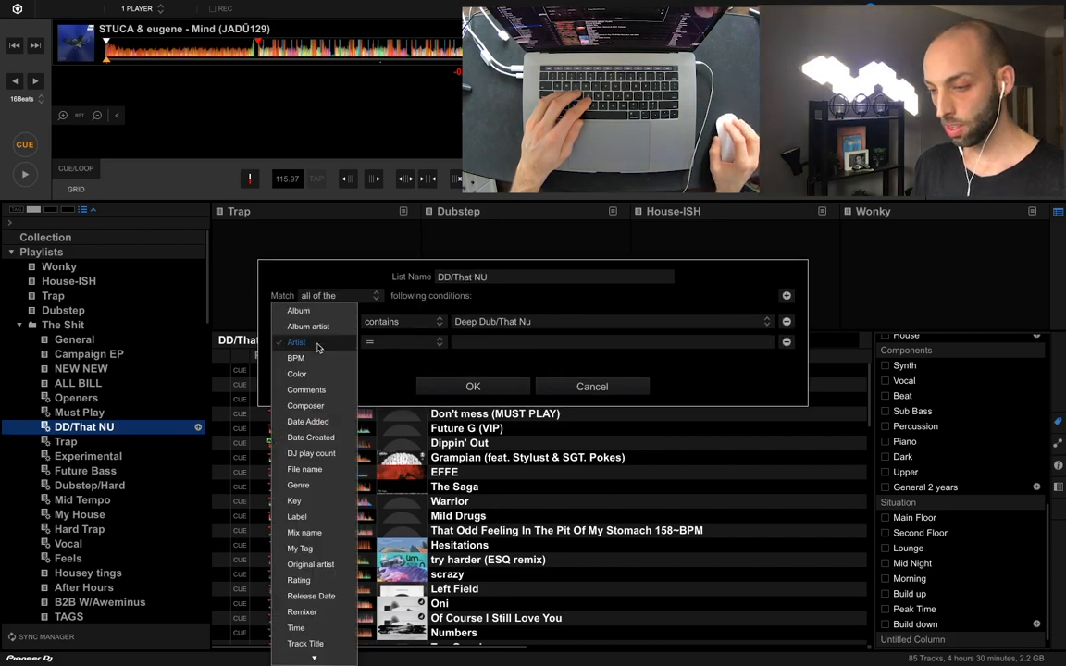
pyautogui.moveTo(300, 548)
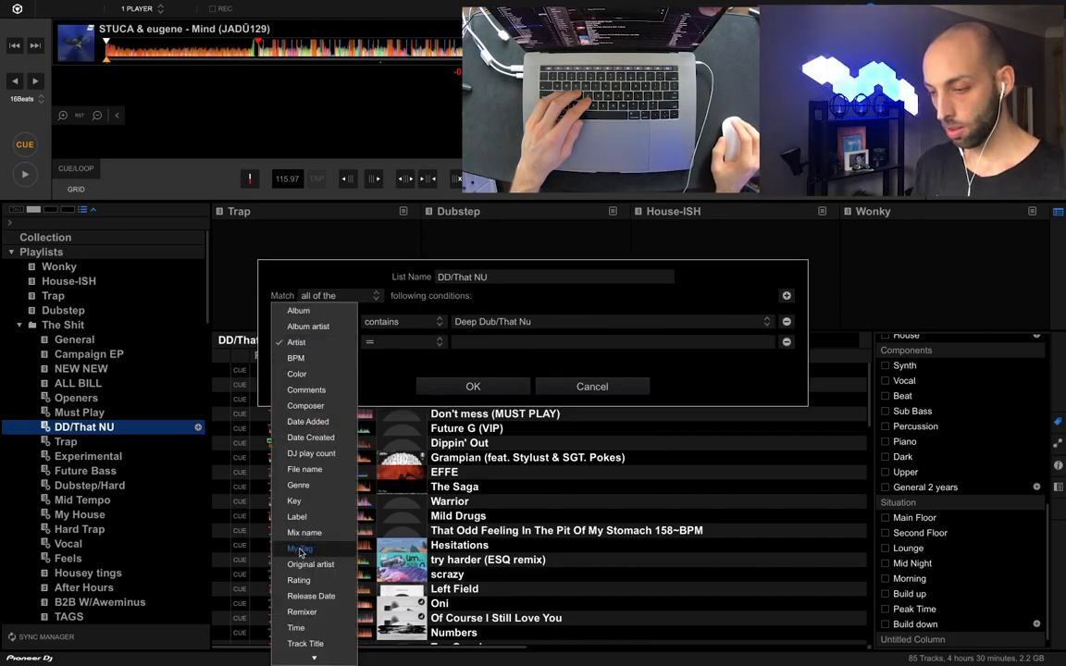
pyautogui.click(300, 548)
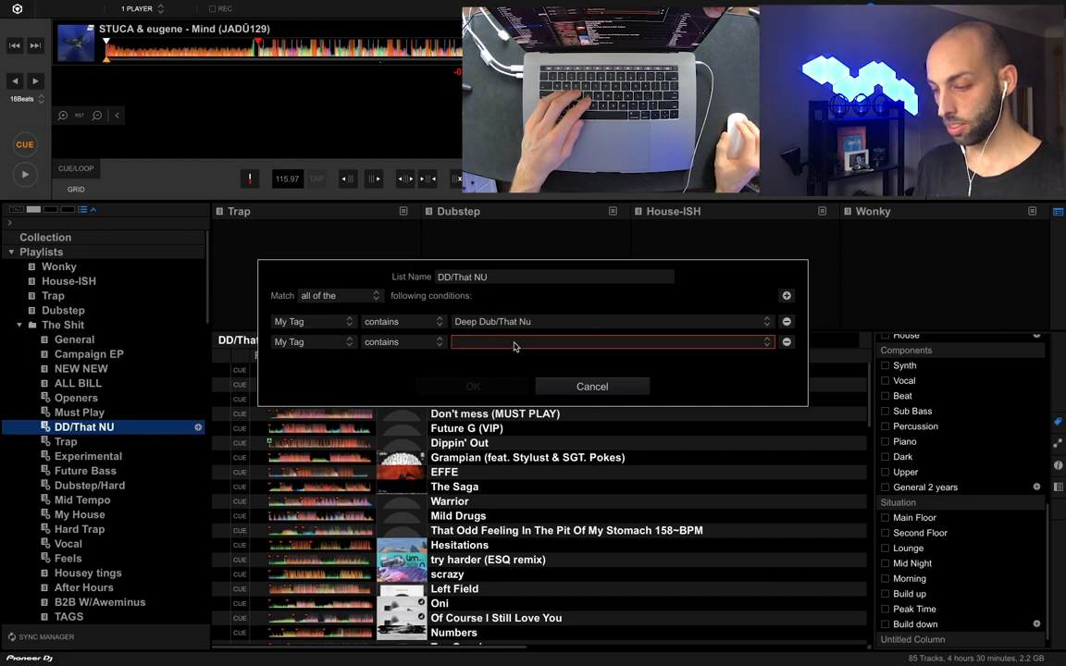
pyautogui.click(607, 341)
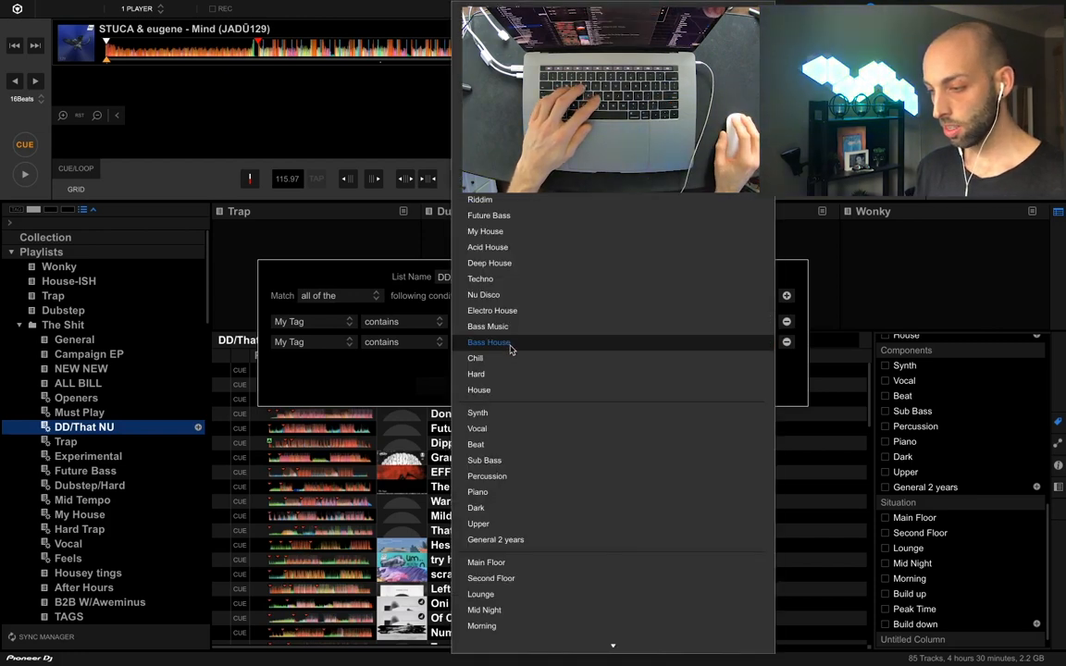
pyautogui.moveTo(596, 295)
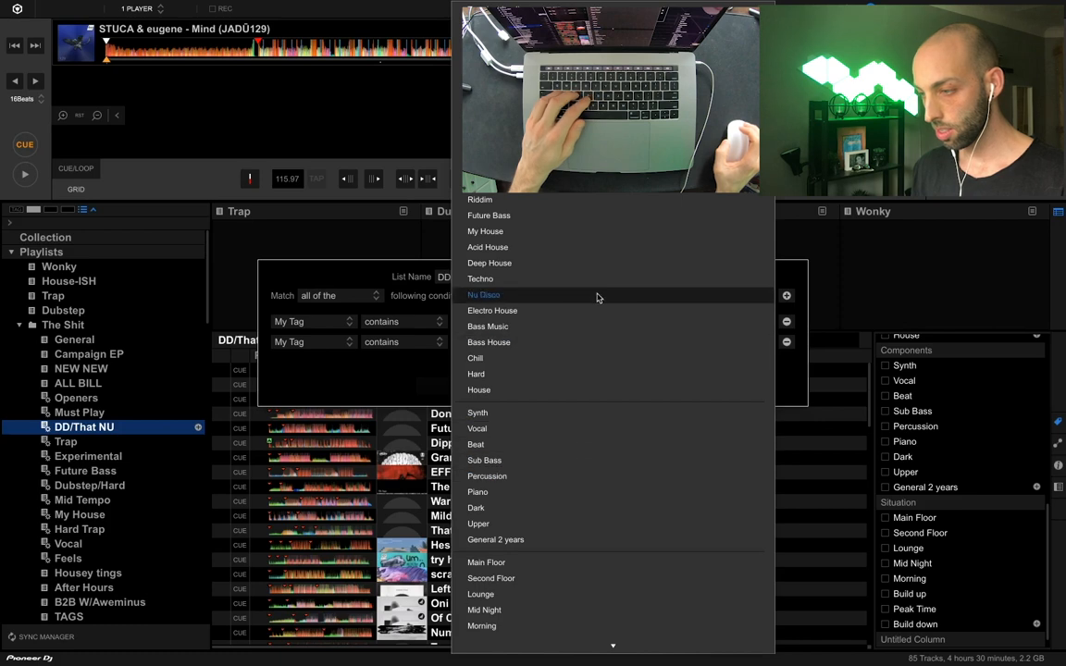
pyautogui.scroll(-3)
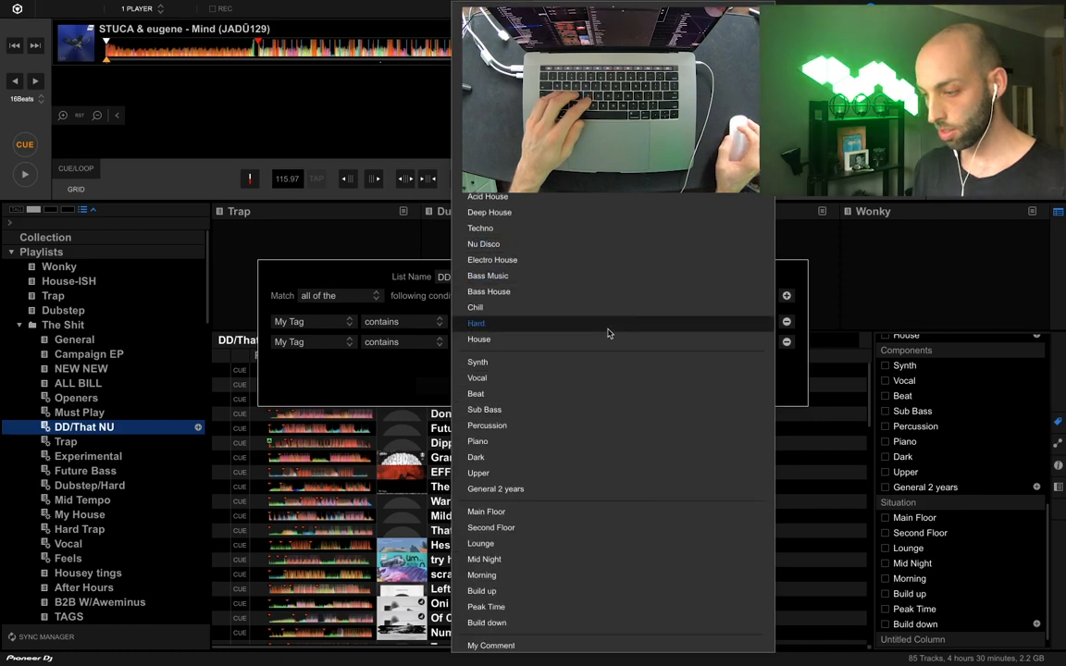
pyautogui.moveTo(581, 488)
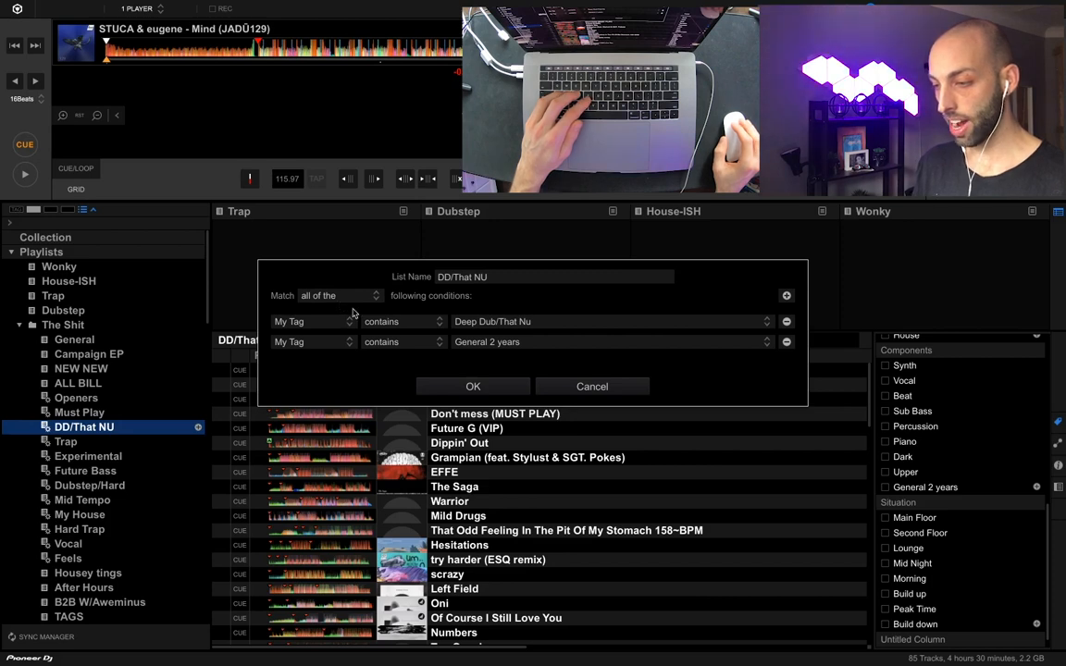
pyautogui.moveTo(533, 329)
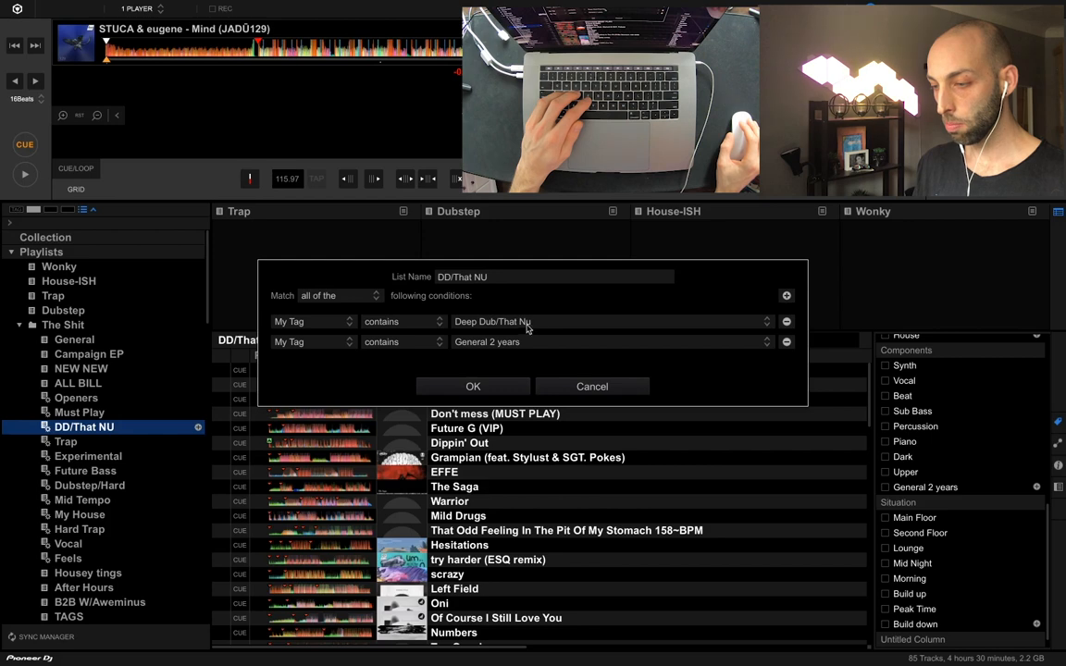
pyautogui.moveTo(455, 352)
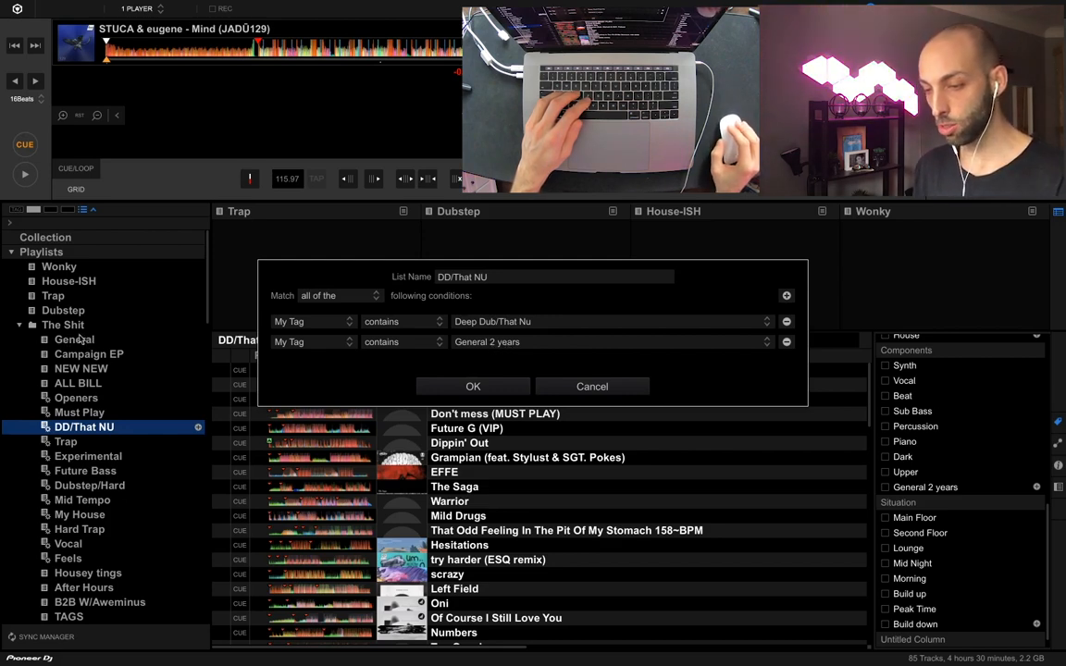
pyautogui.moveTo(118, 405)
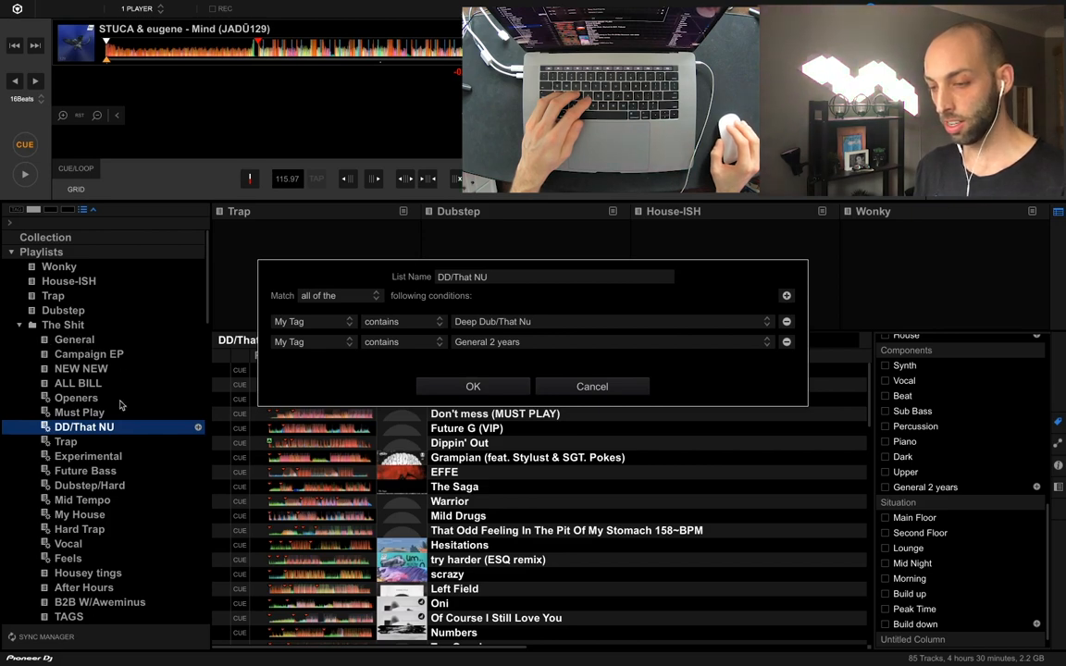